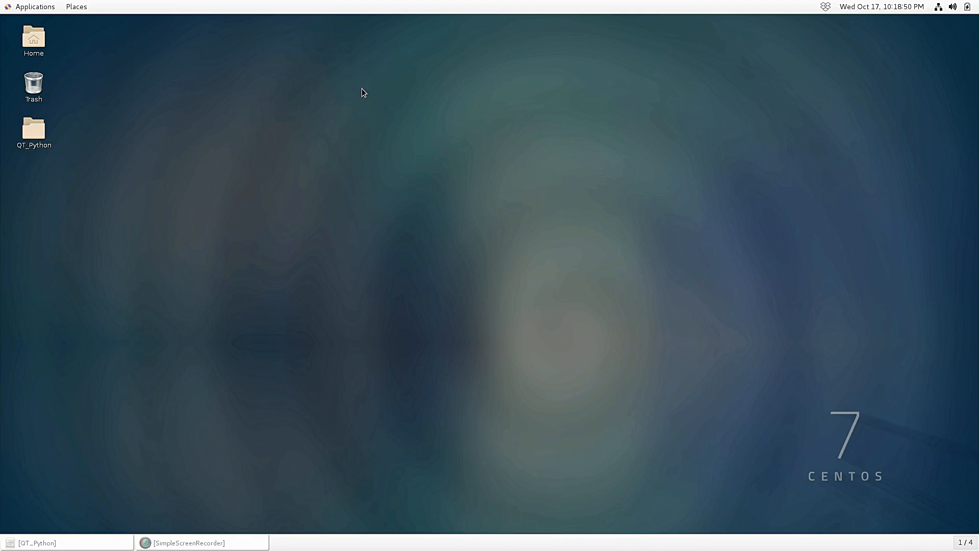
mouse_move(273, 192)
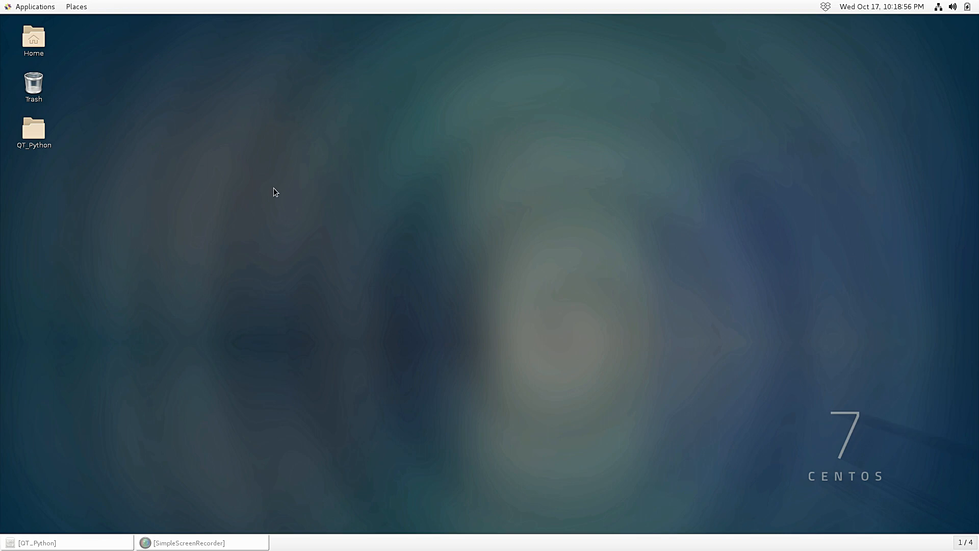
mouse_move(732, 429)
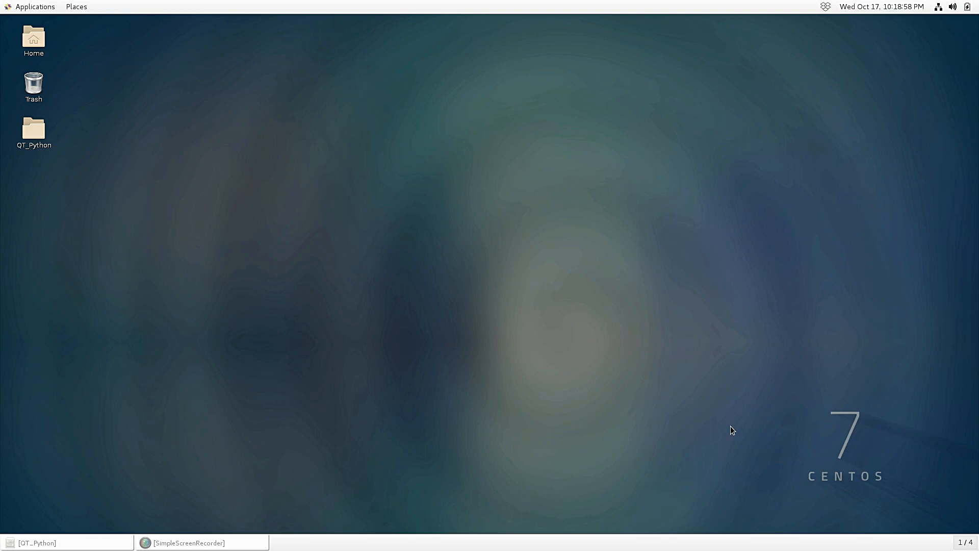
mouse_move(843, 464)
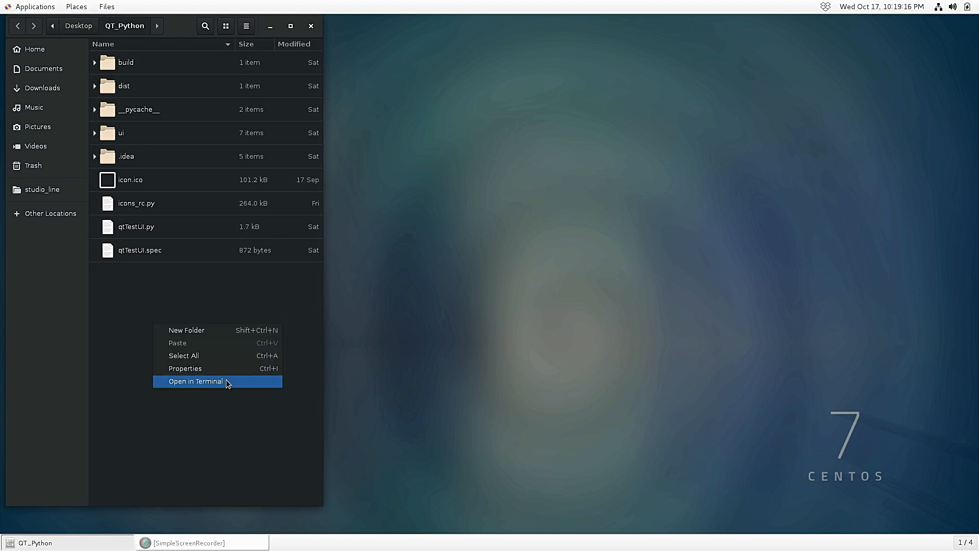
Open a terminal at the QT_Python folder, enlarge its window and bring it forward.
left_click(194, 381)
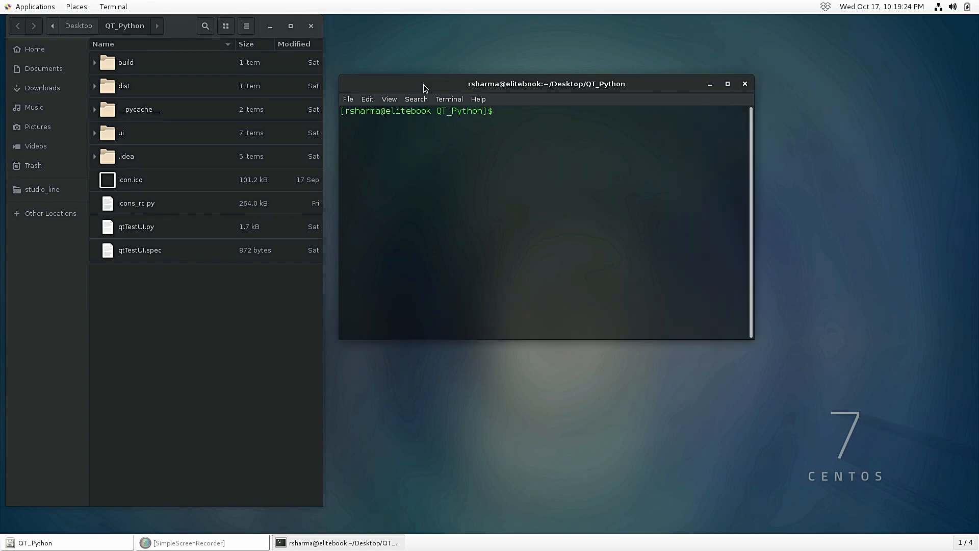
left_click(726, 84)
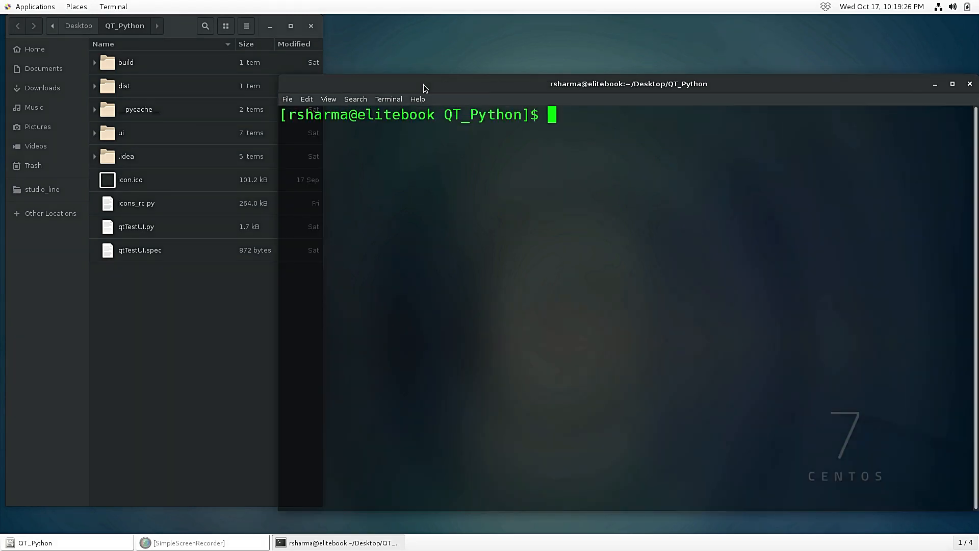
mouse_move(320, 53)
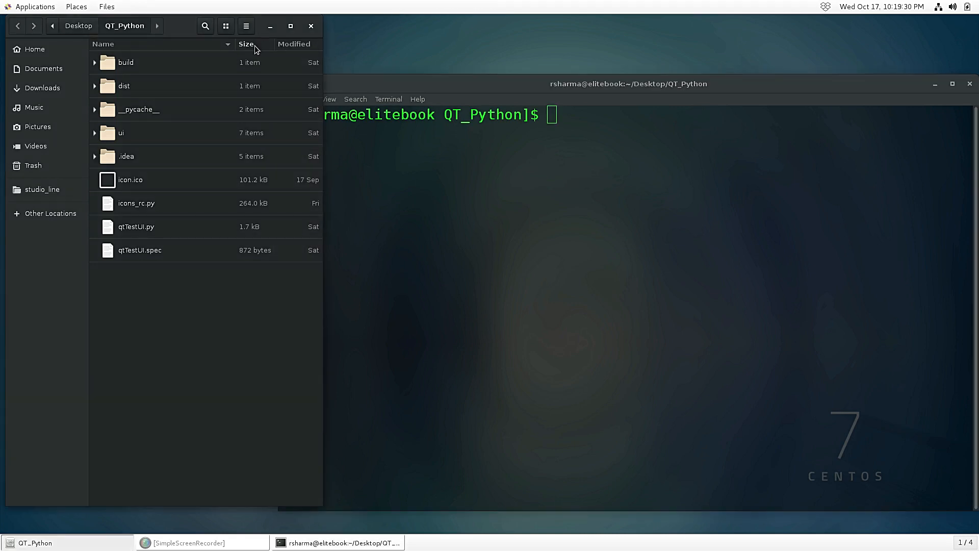
left_click(355, 98)
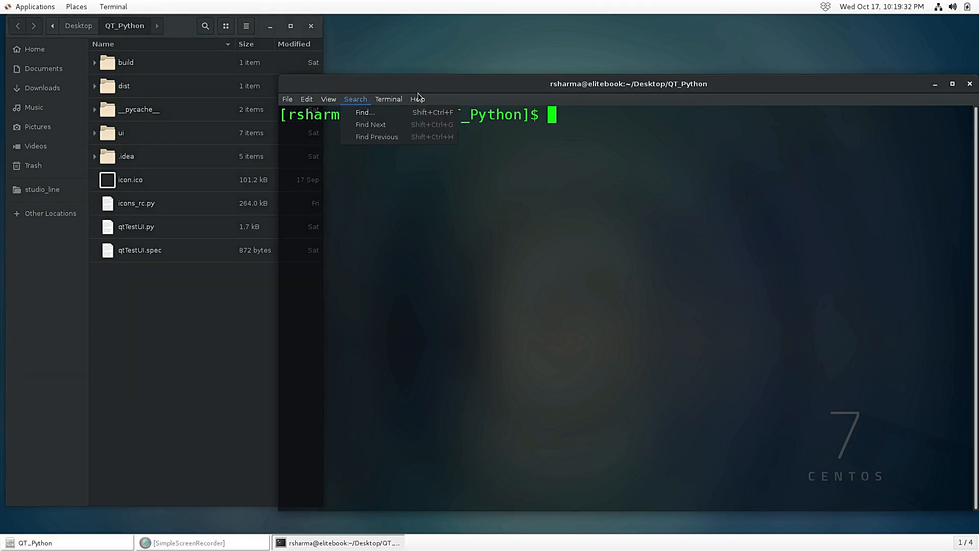
Run python36 qtTestUI.py, select the mango row in the Qt window, then close it.
key("Escape")
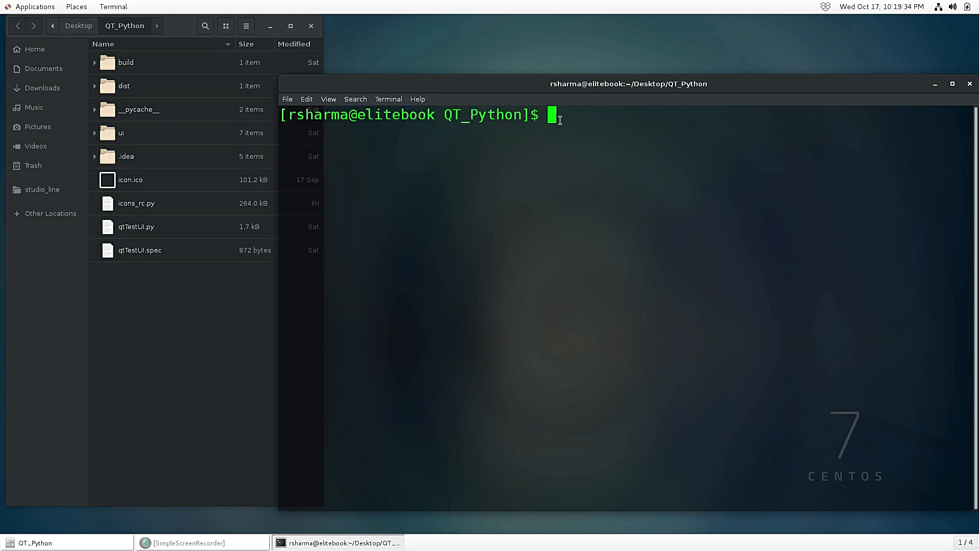
type("python")
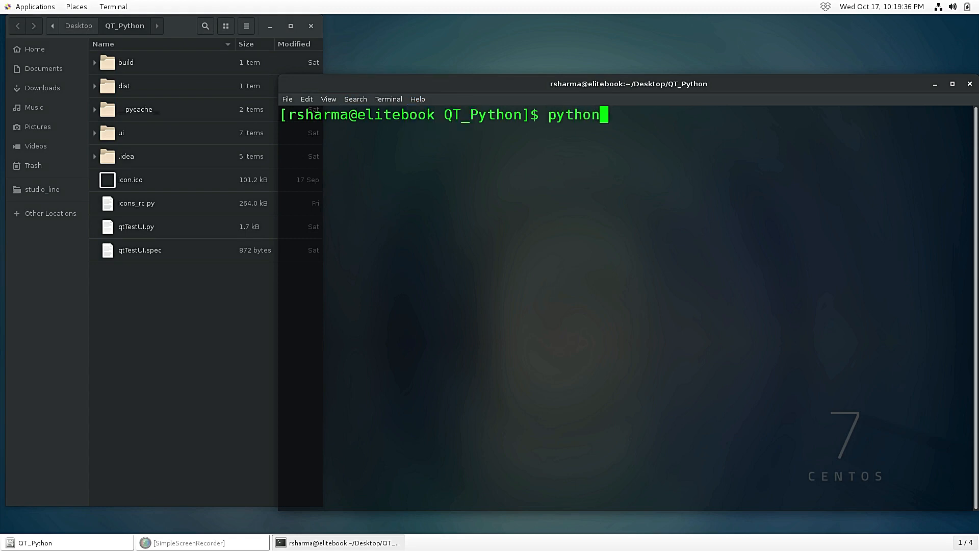
type("36")
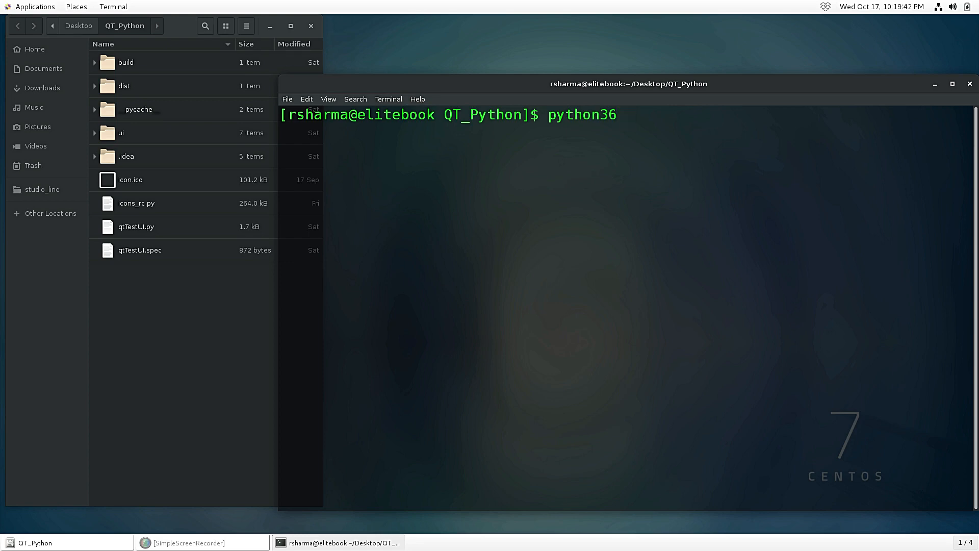
type("qtTestUI.")
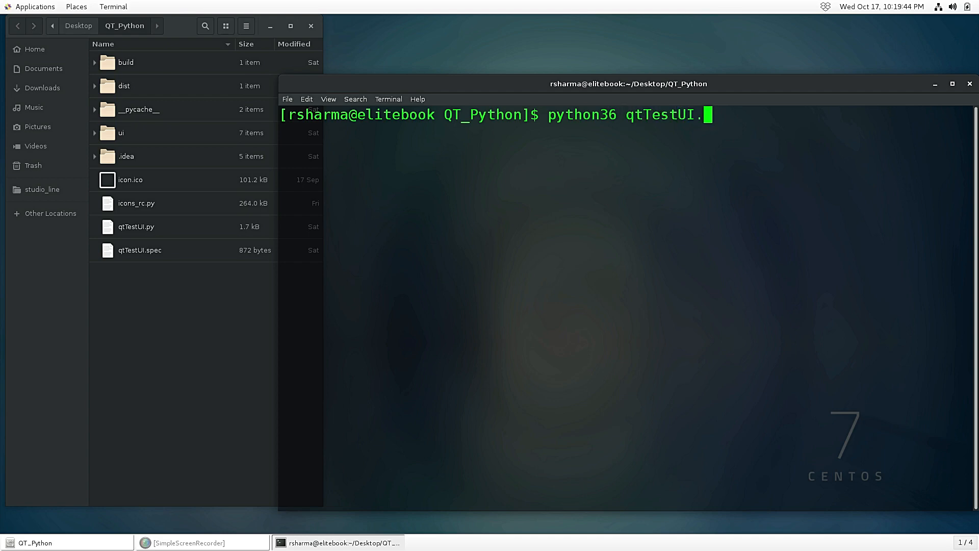
type("py")
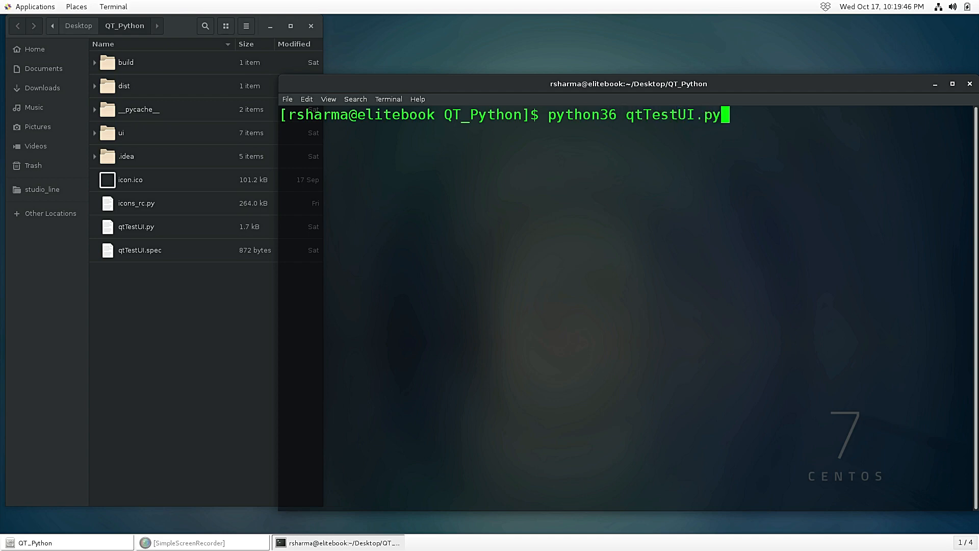
key("Return")
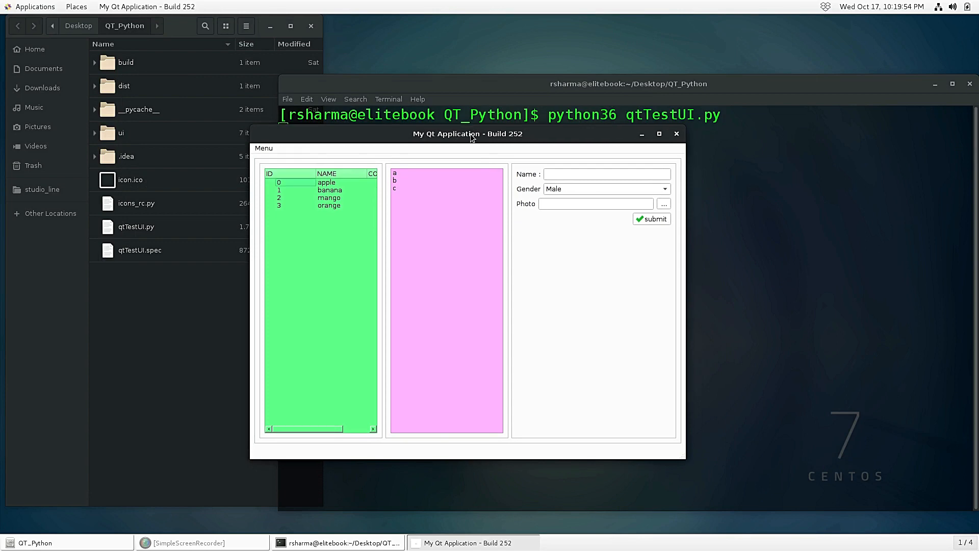
left_click(329, 198)
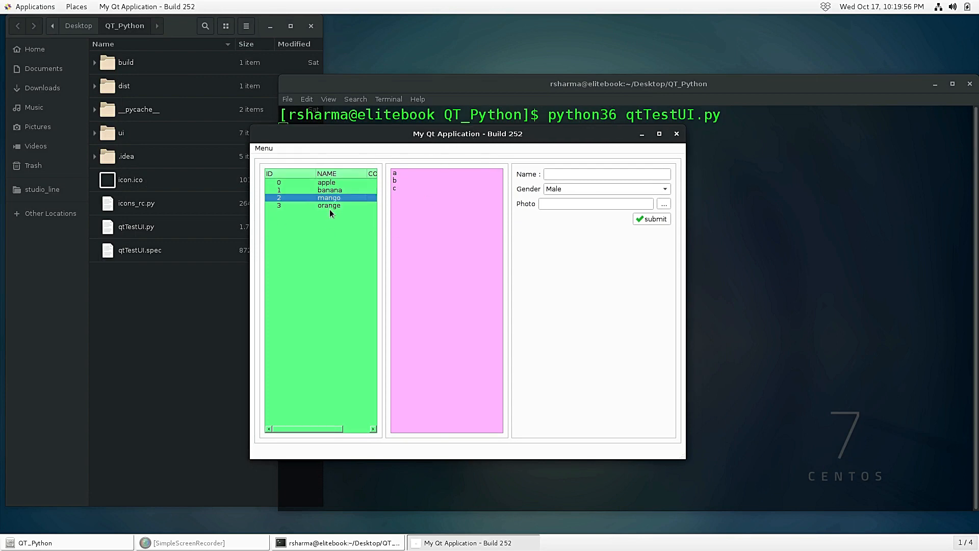
mouse_move(656, 169)
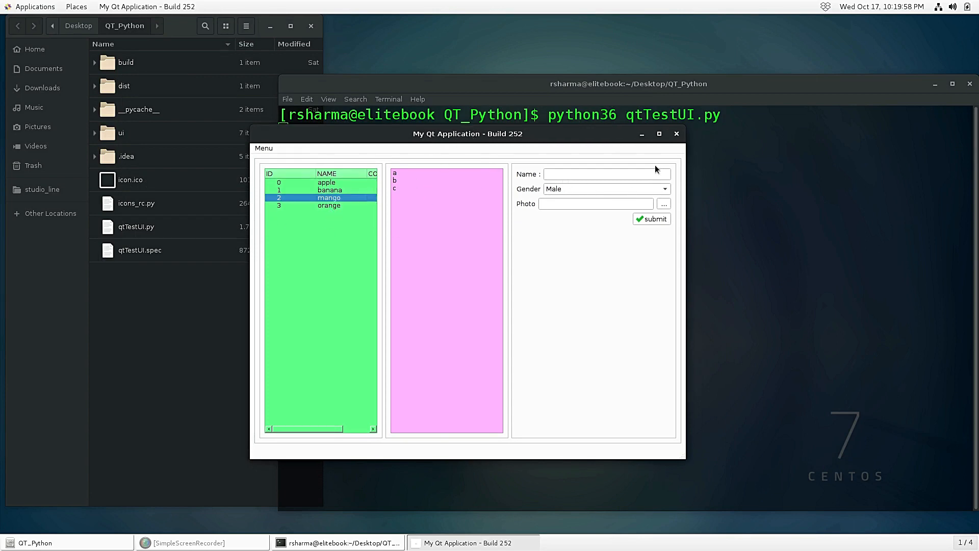
left_click(675, 133)
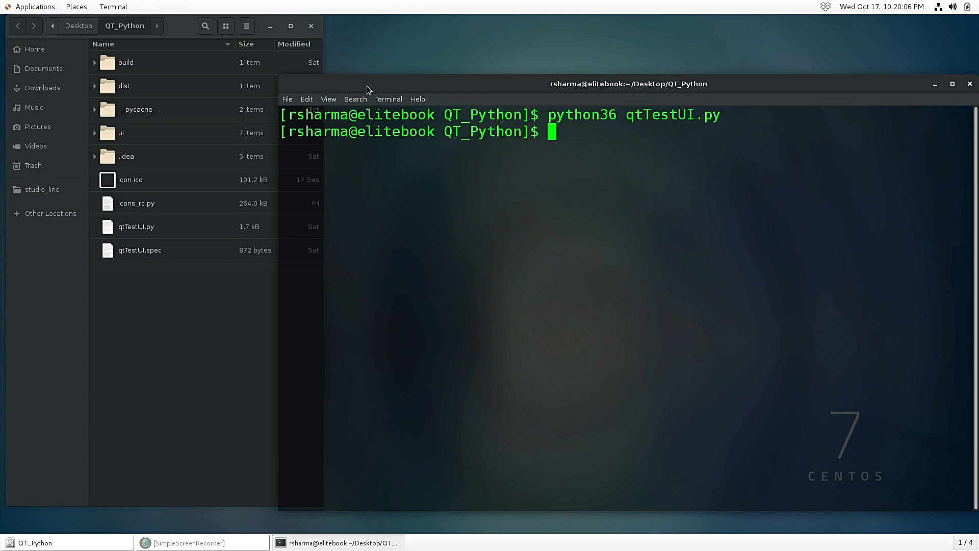
mouse_move(253, 89)
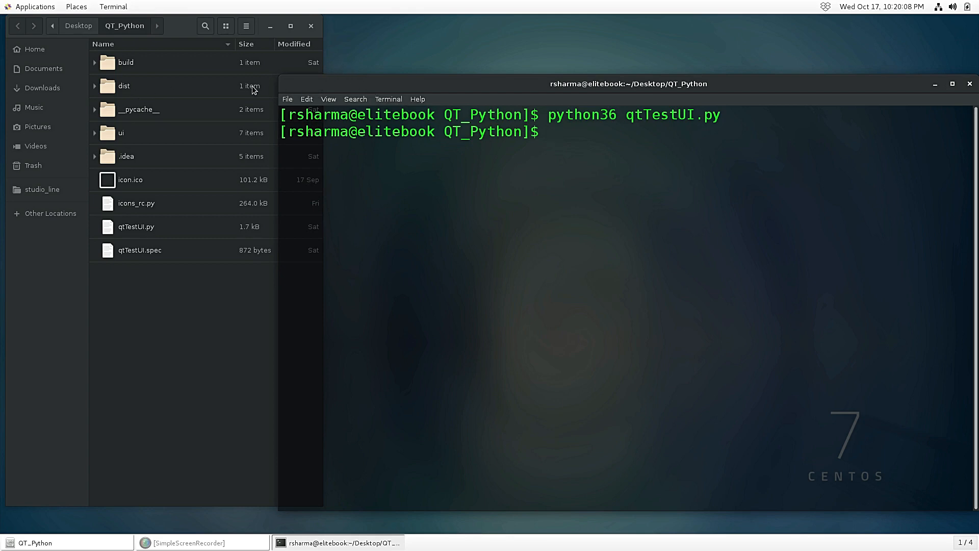
Open dist, try opening qtTestUI.exe, and dismiss the Archive Manager error and window.
double_click(124, 86)
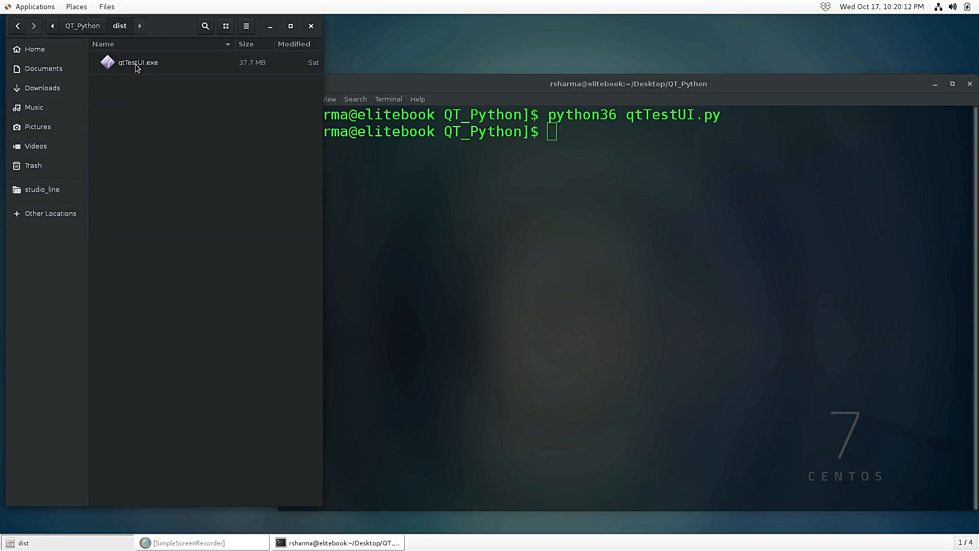
left_click(138, 63)
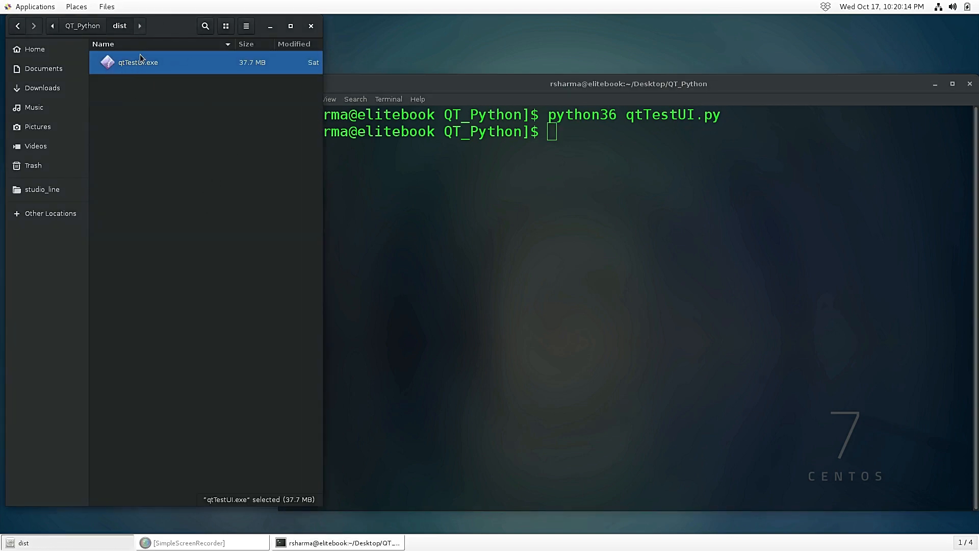
double_click(138, 62)
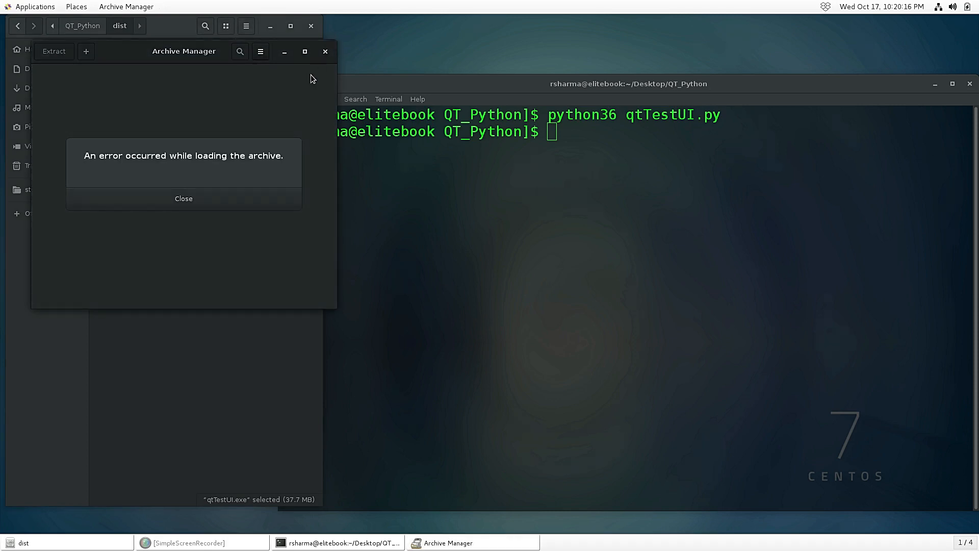
left_click(184, 198)
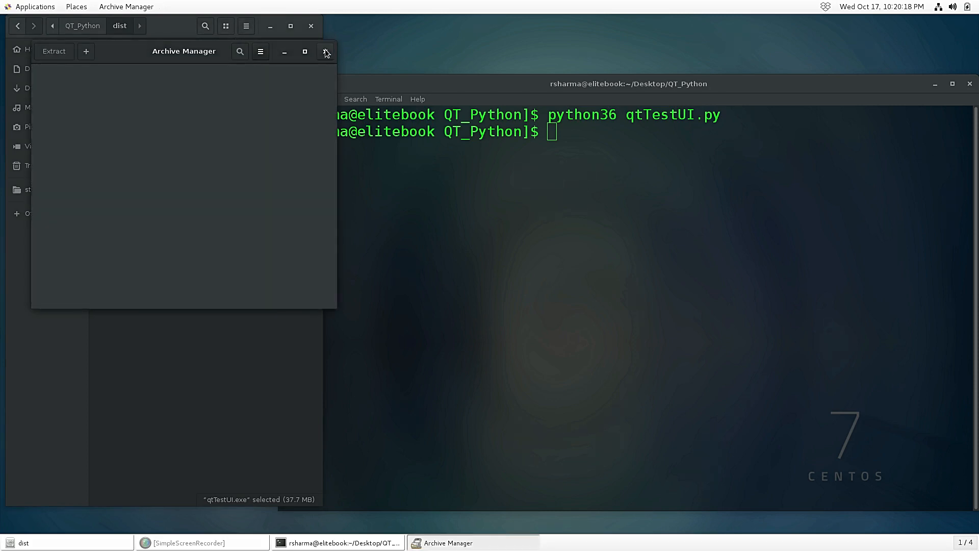
left_click(324, 52)
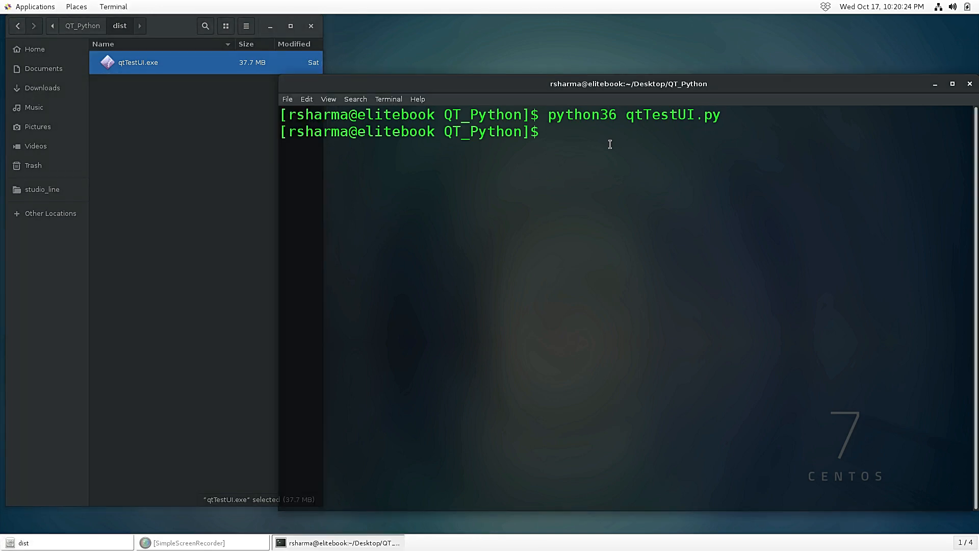
Enter the pip3 install pyinstaller command in the terminal.
left_click(82, 25)
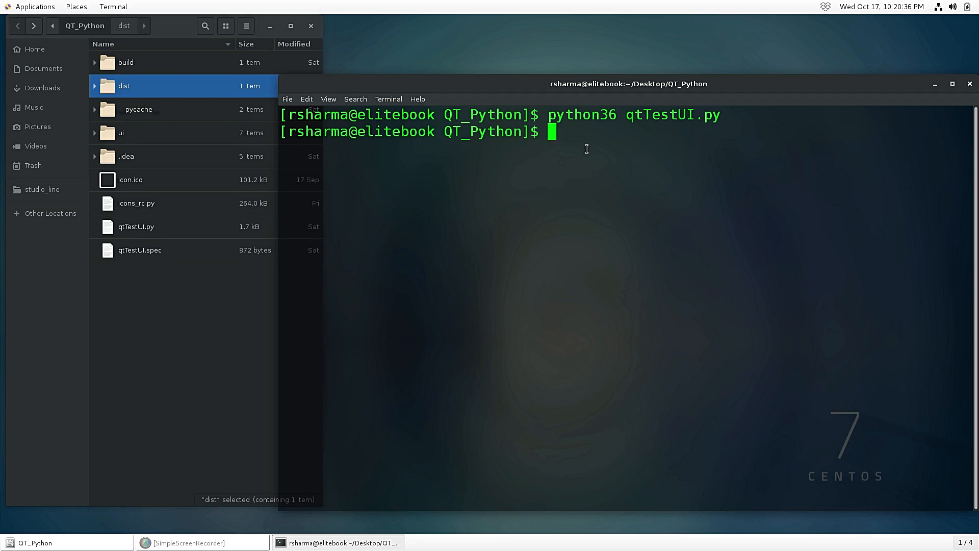
type("pip")
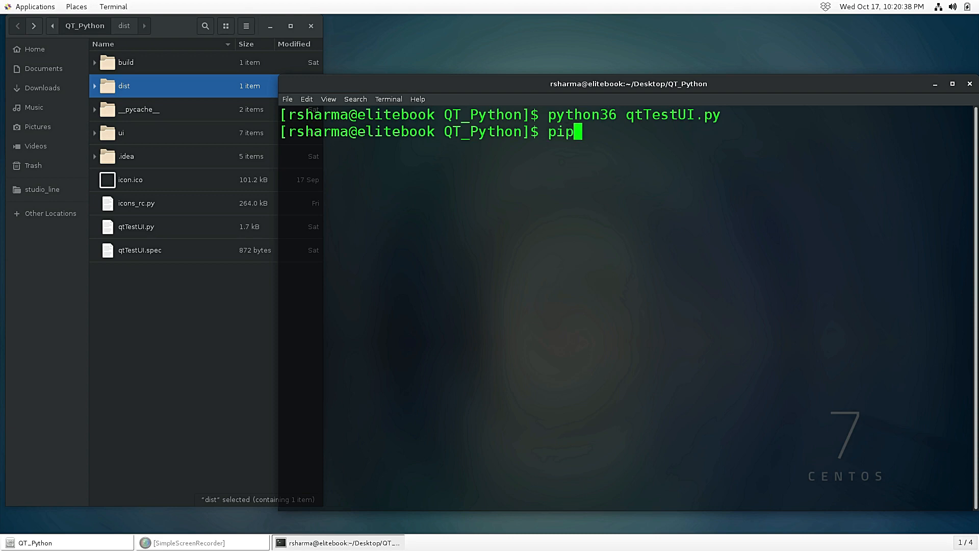
type("3 ins")
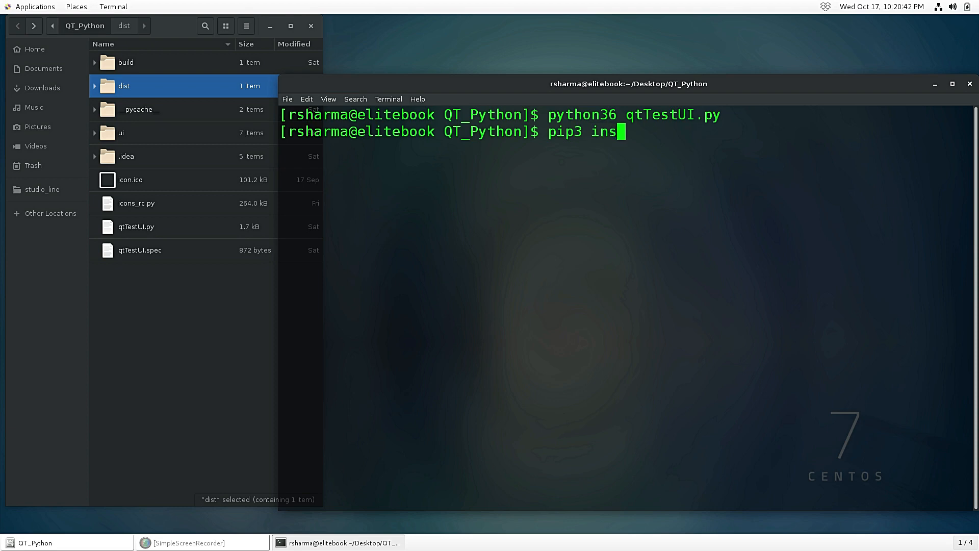
type("tall py")
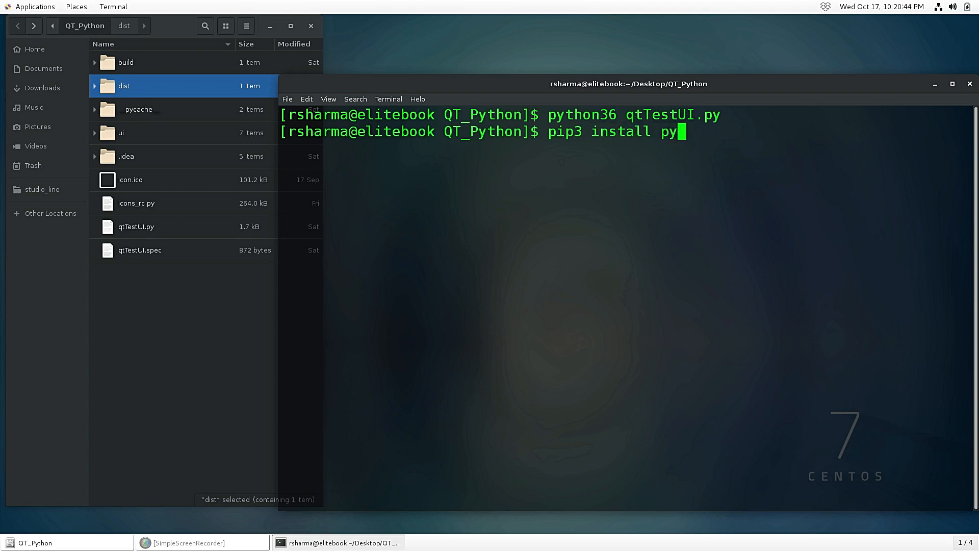
type("installer")
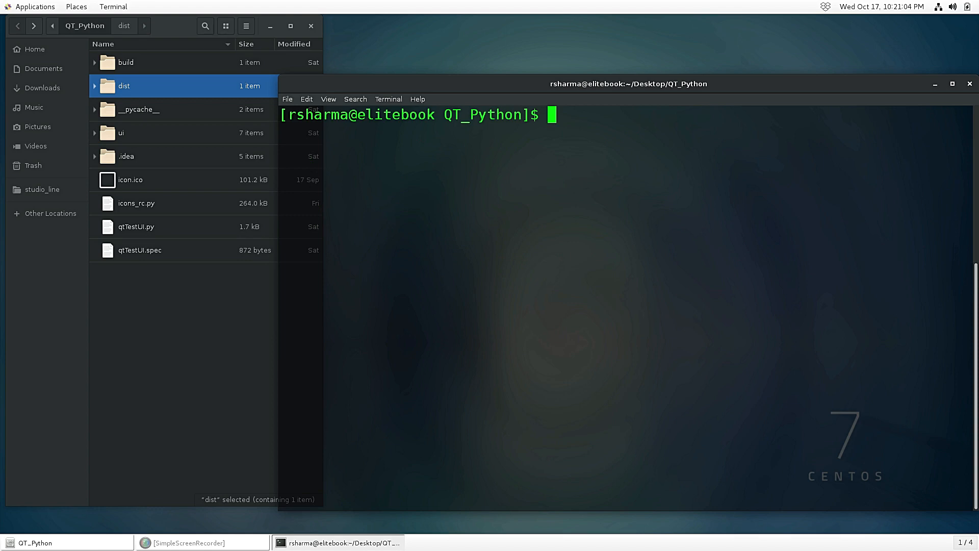
Run pyinstaller with no arguments to print its usage and the scriptname error.
type("pyhton")
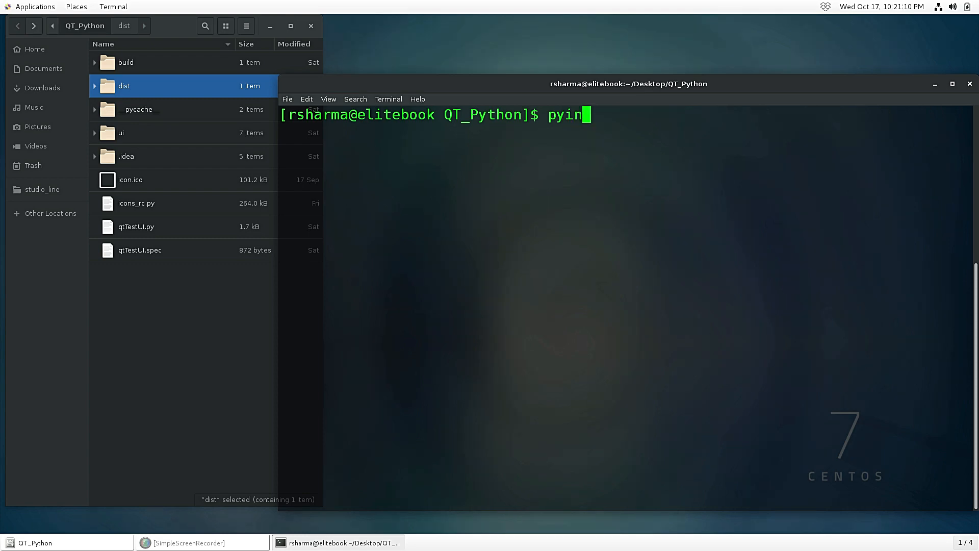
type("stall")
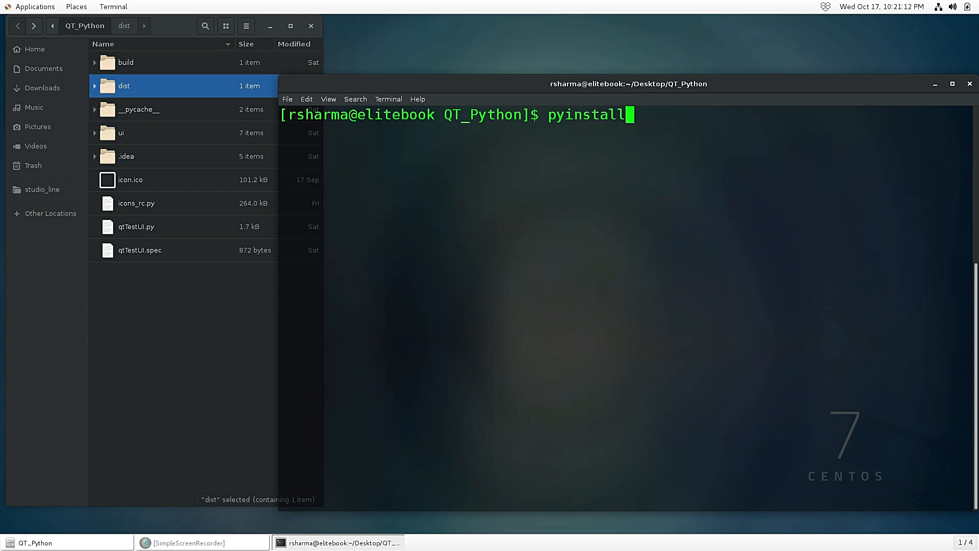
type("er")
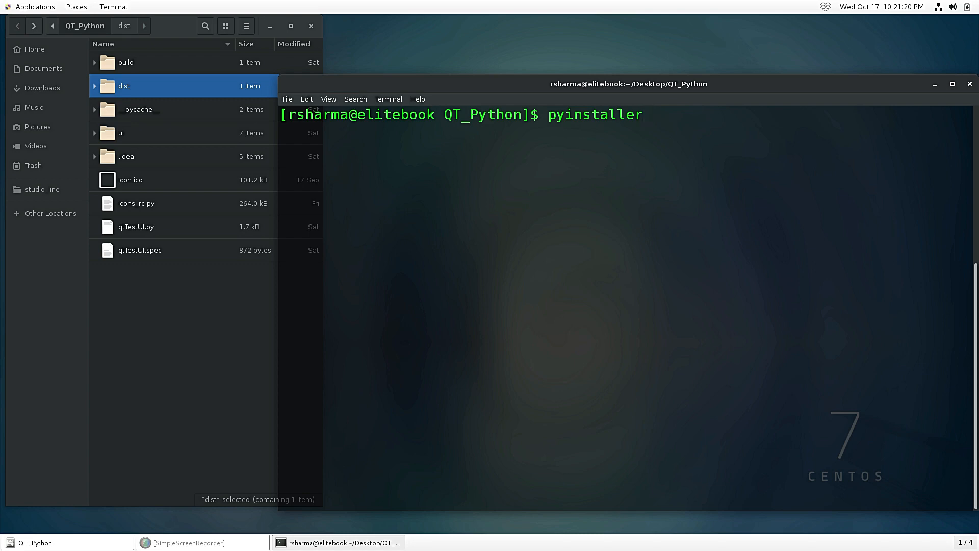
key("Return")
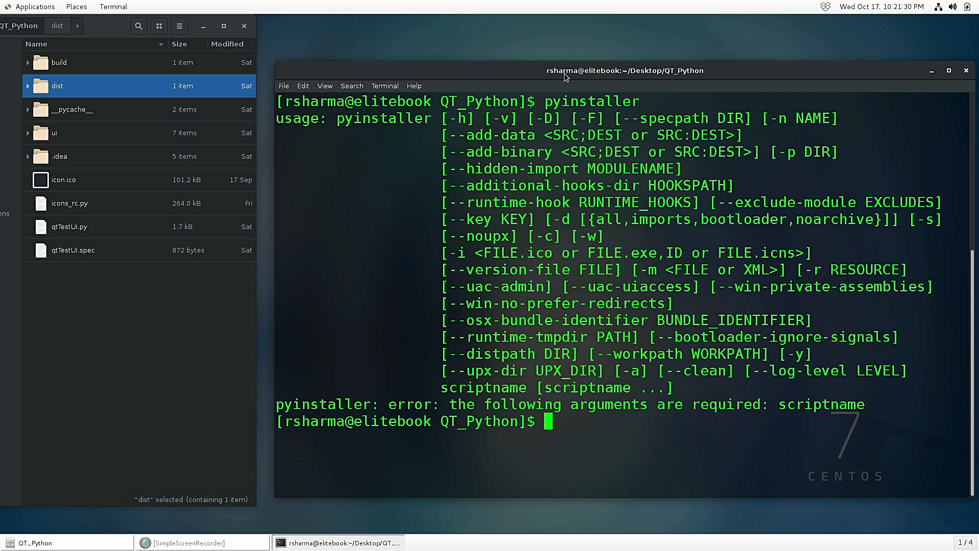
mouse_move(568, 420)
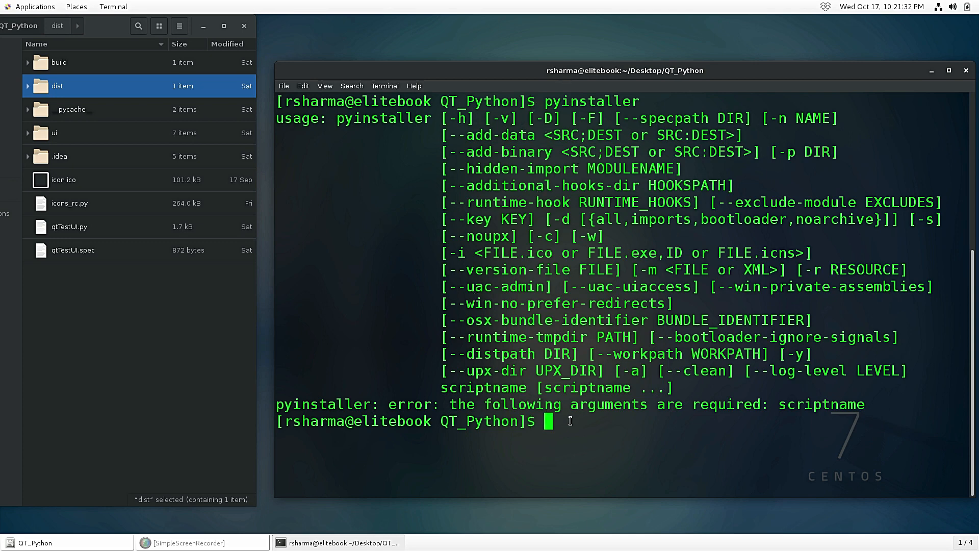
Type the pyinstaller command for qtTestUI.py with the --onefile option.
type("cle")
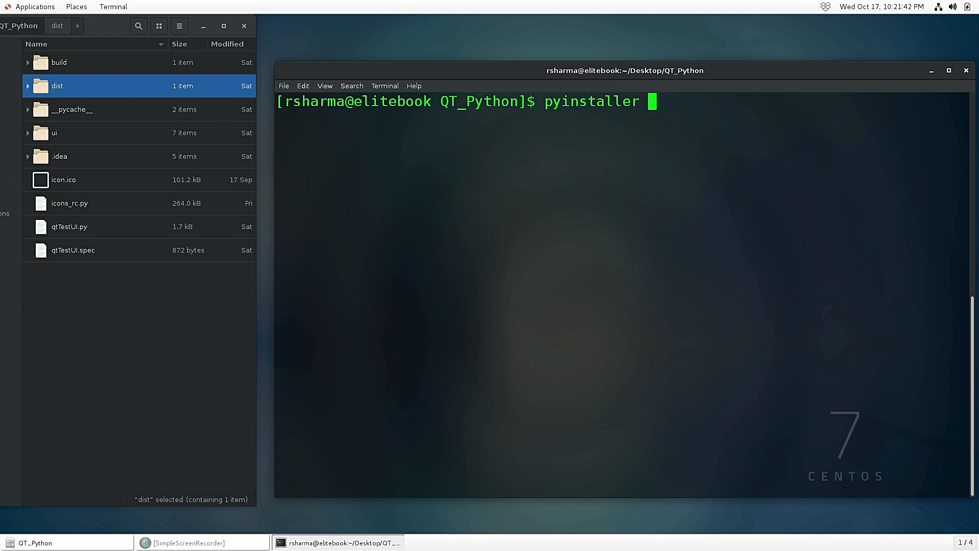
type("qtTestUI.")
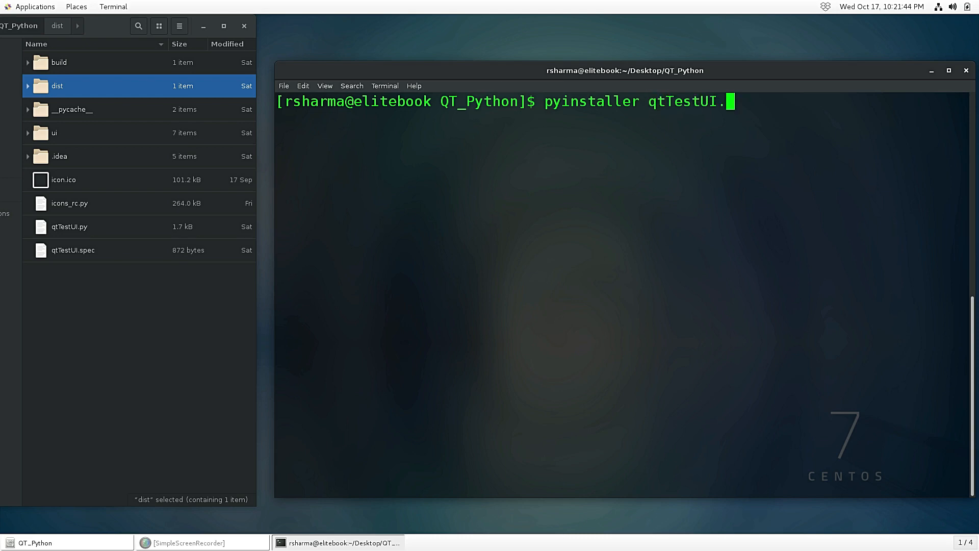
type("py")
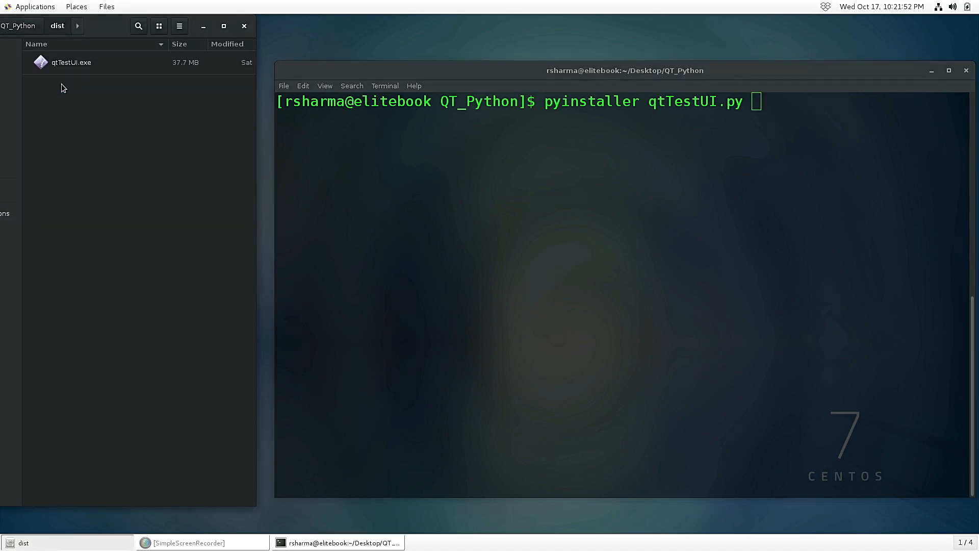
mouse_move(30, 17)
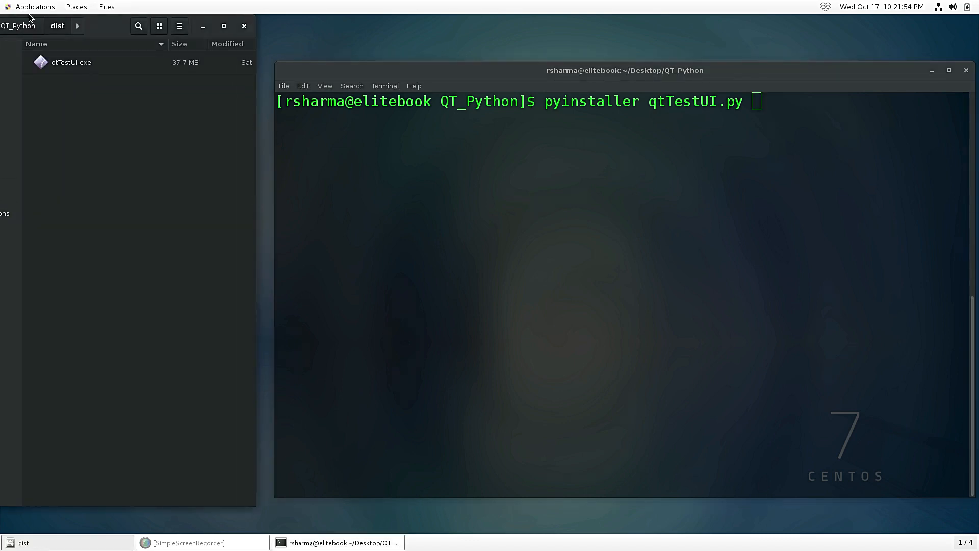
left_click(19, 26)
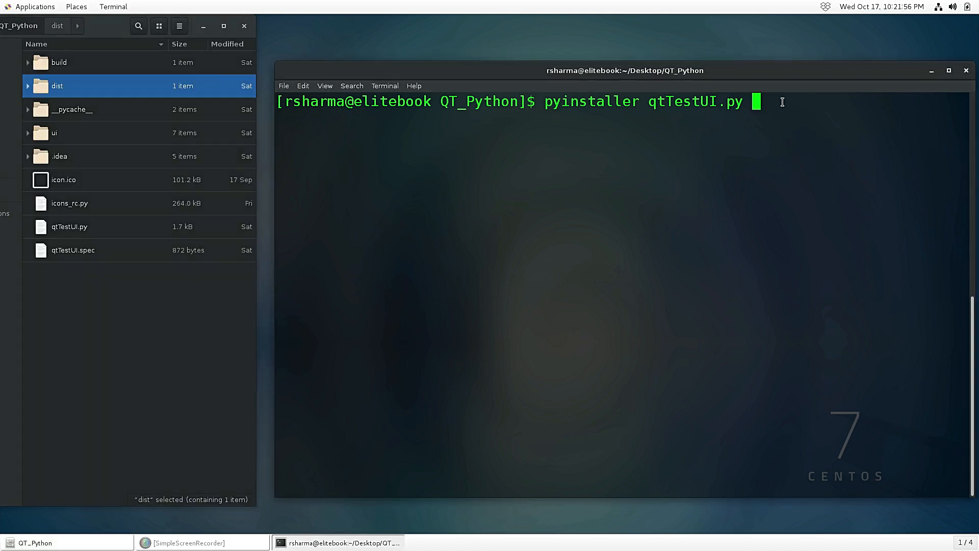
type("--")
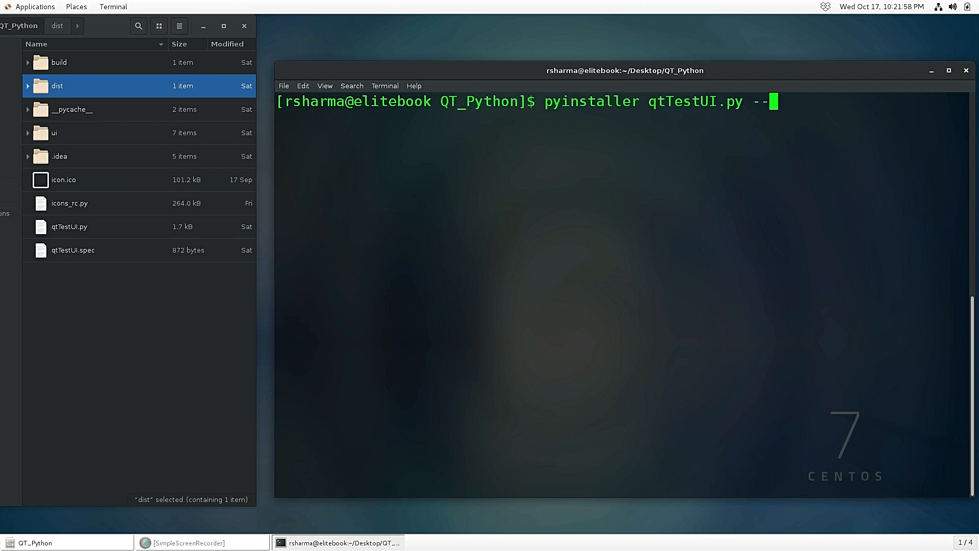
type("on")
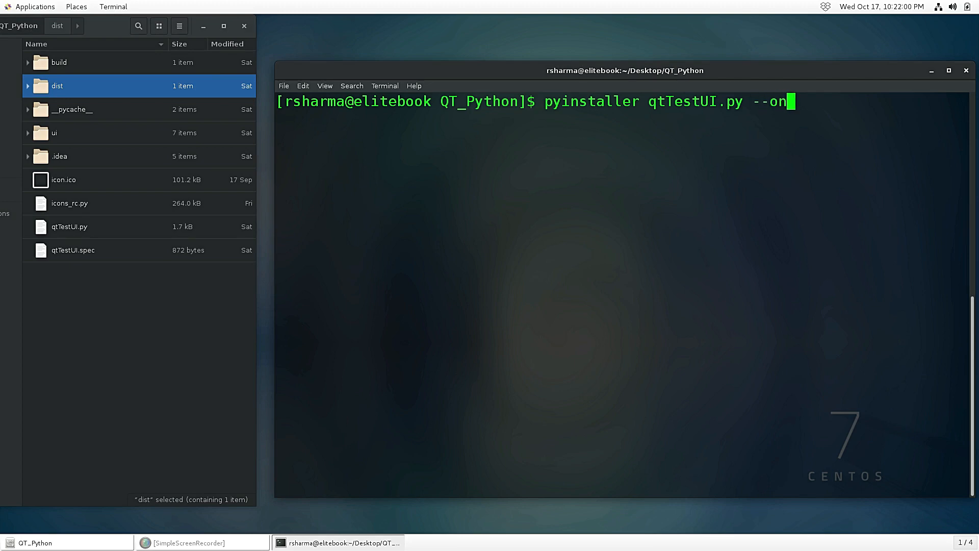
type("fi")
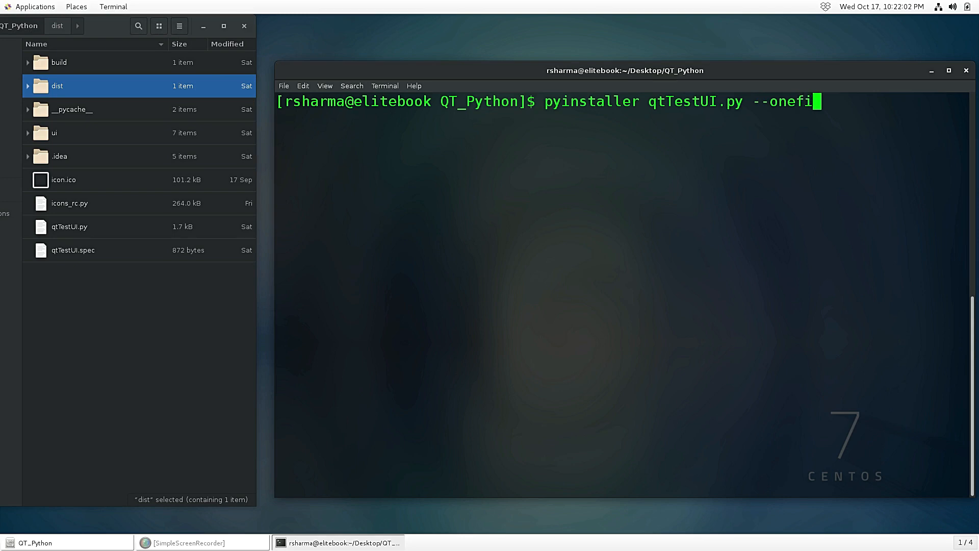
type("le")
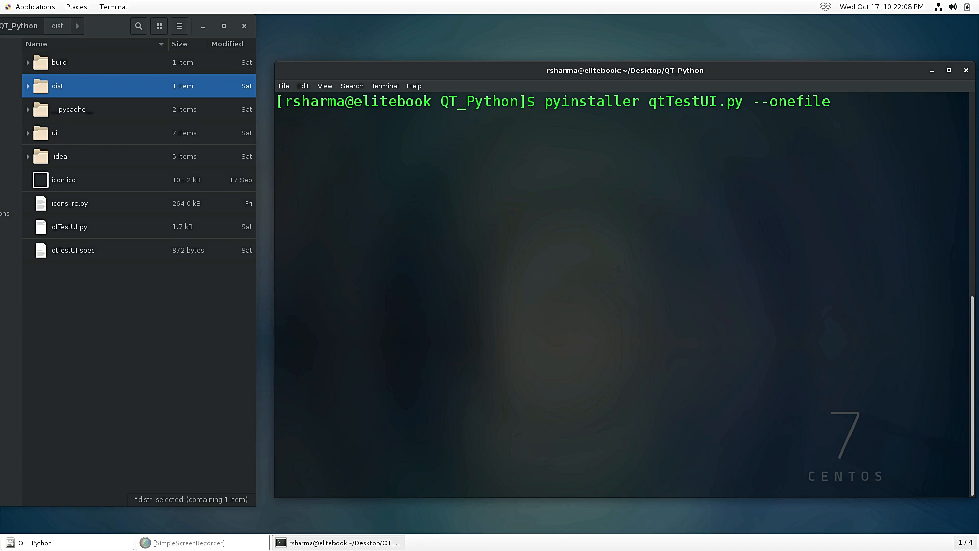
Add --icon="icon.ico", remove the stray equals sign, and start the build.
type("--")
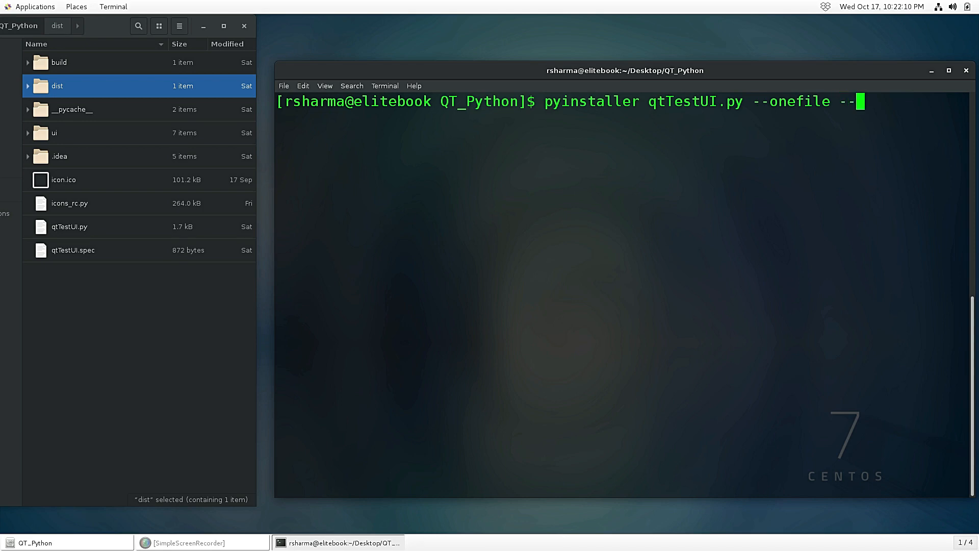
type("i")
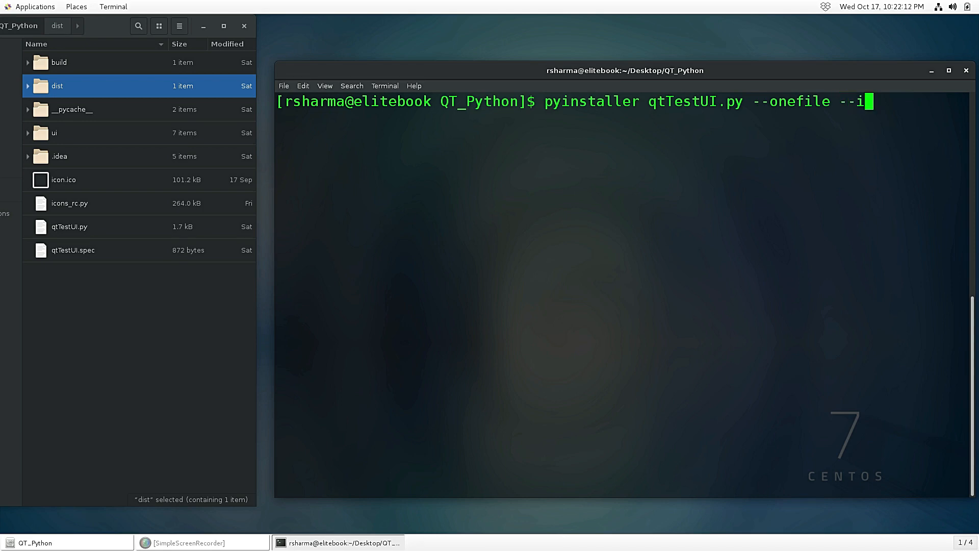
type("con=")
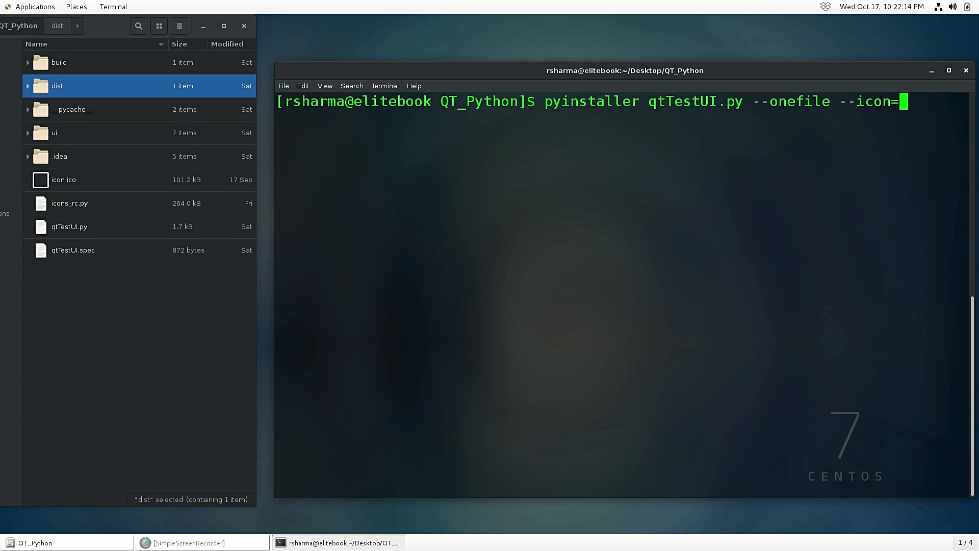
type("\"icon")
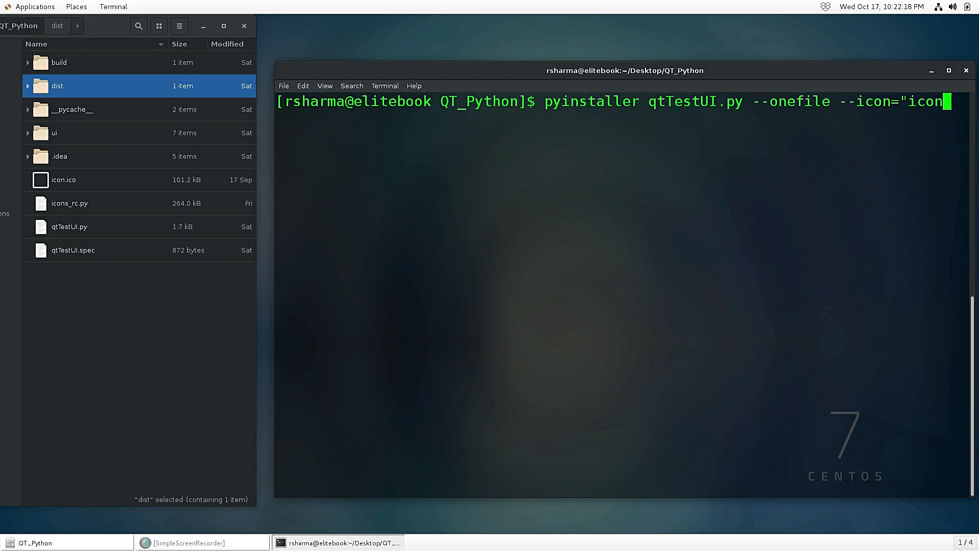
type(".ico")
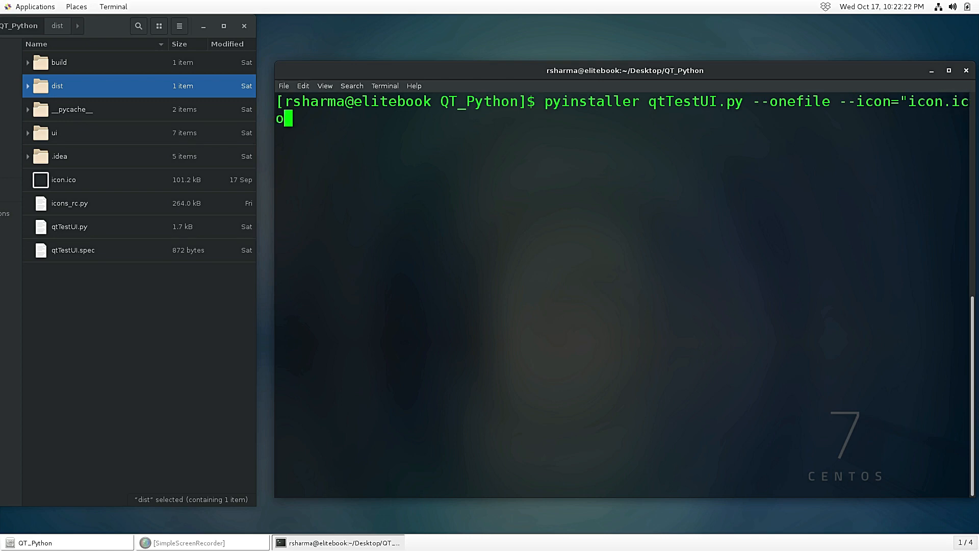
type("\"=")
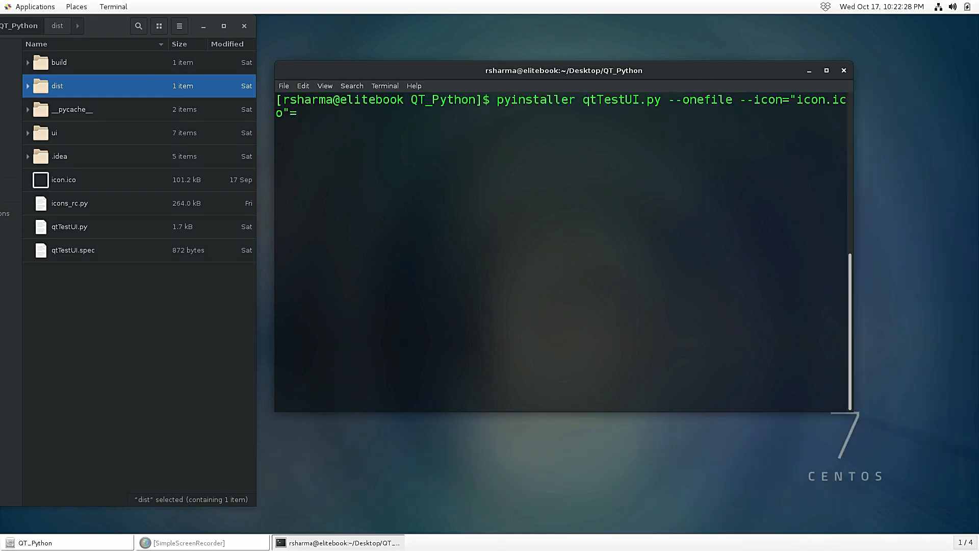
key("Return")
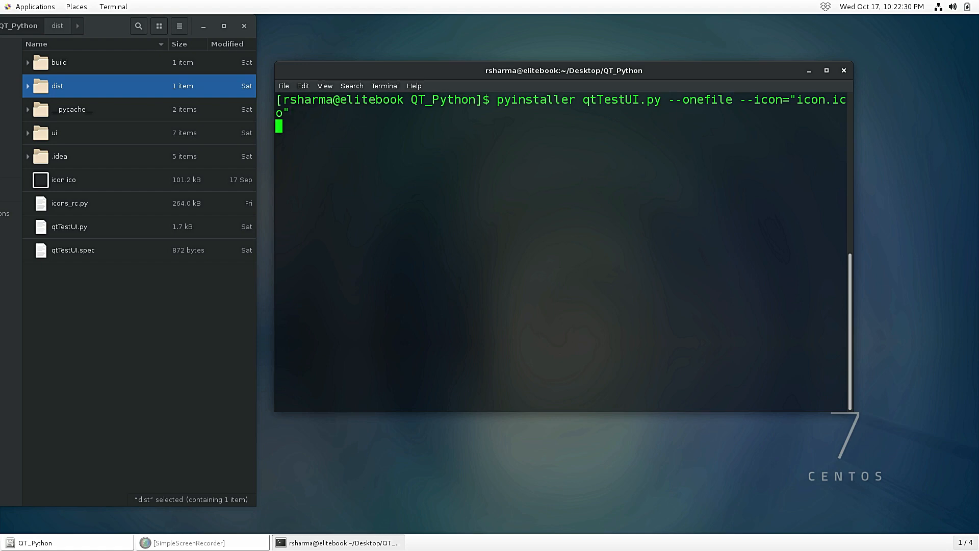
key("Return")
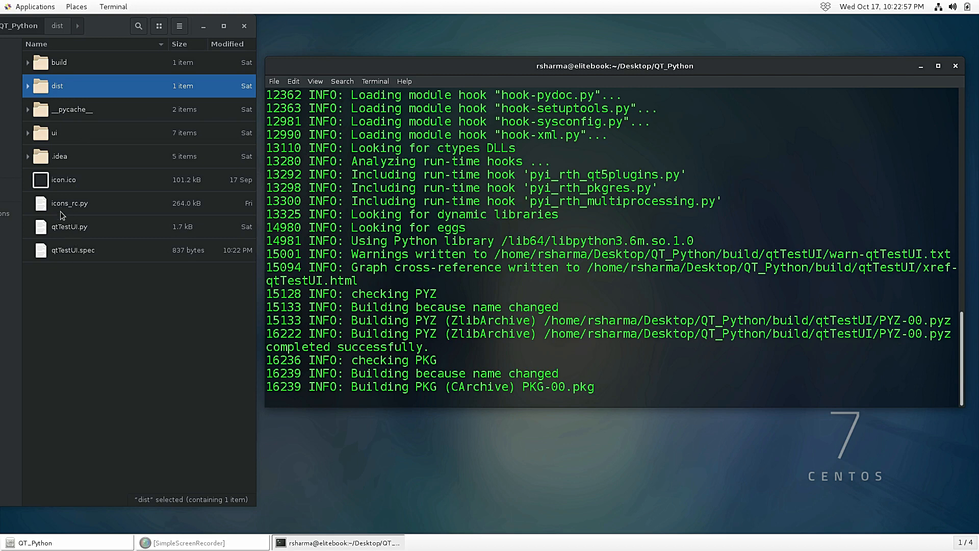
mouse_move(60, 233)
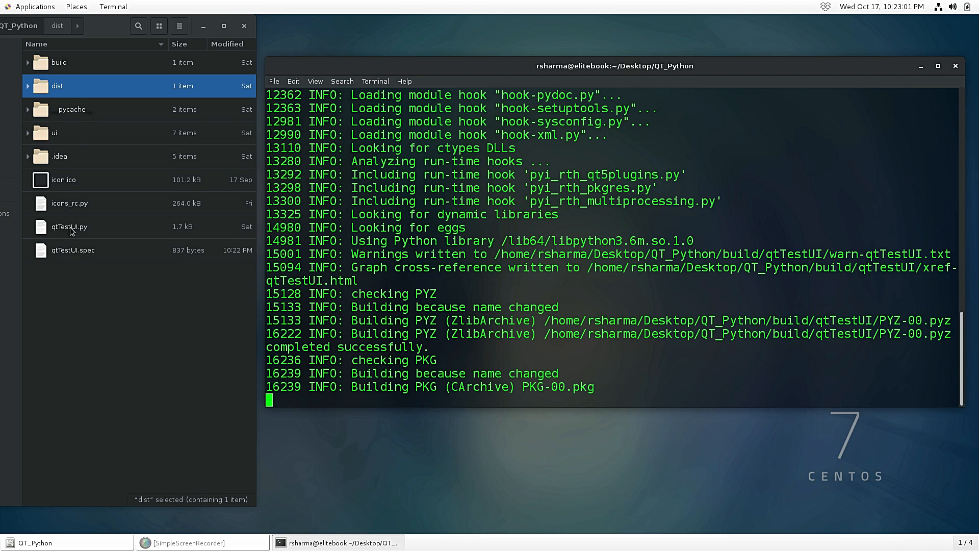
mouse_move(63, 71)
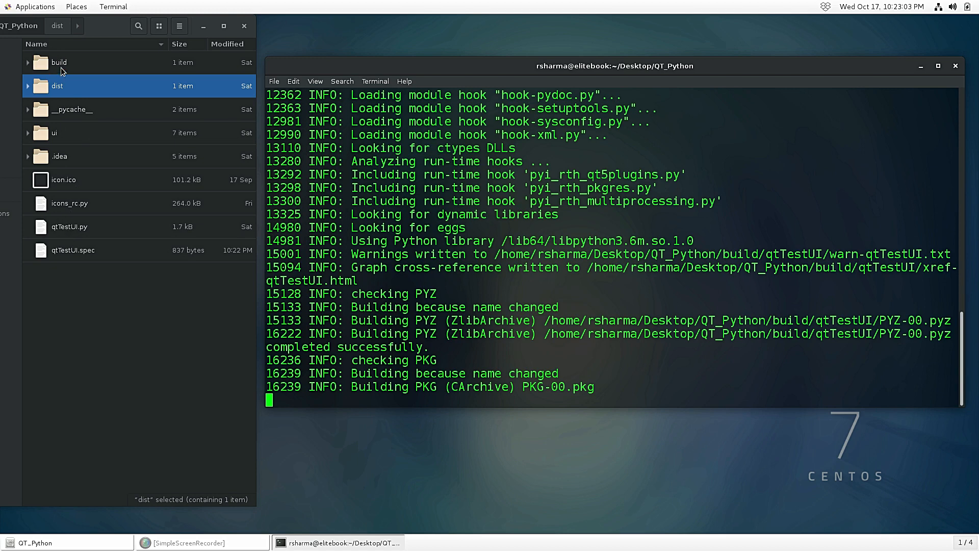
Open the dist folder to view the existing 37.7 MB qtTestUI.exe during the build.
double_click(58, 86)
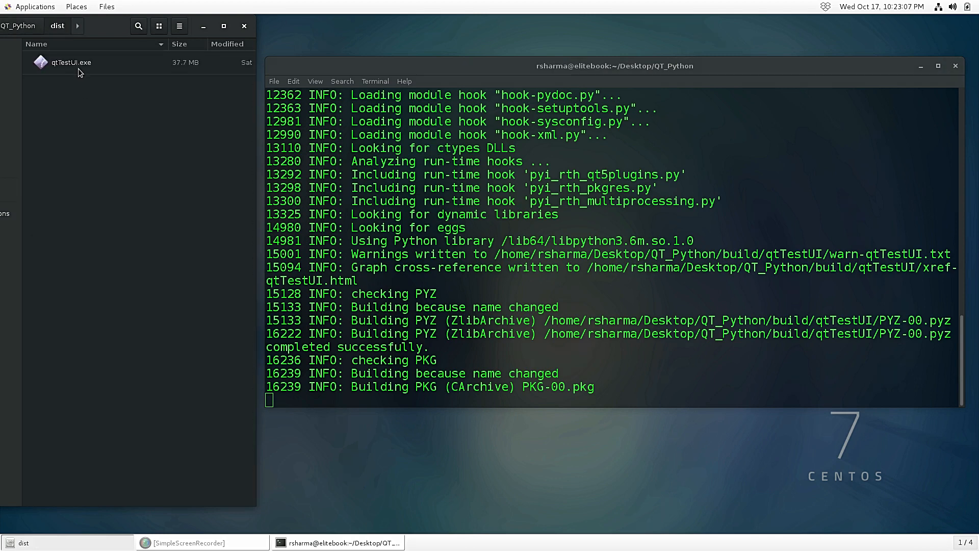
mouse_move(252, 250)
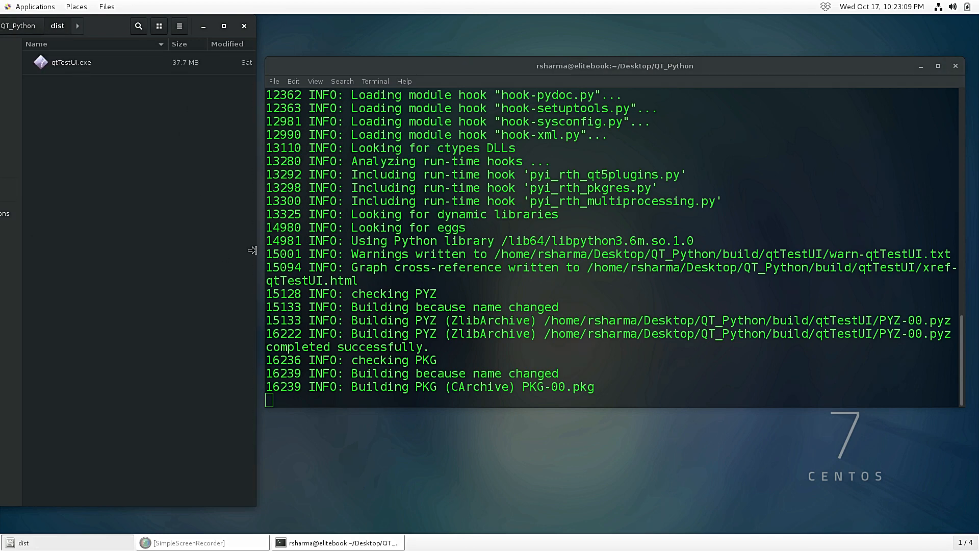
mouse_move(347, 236)
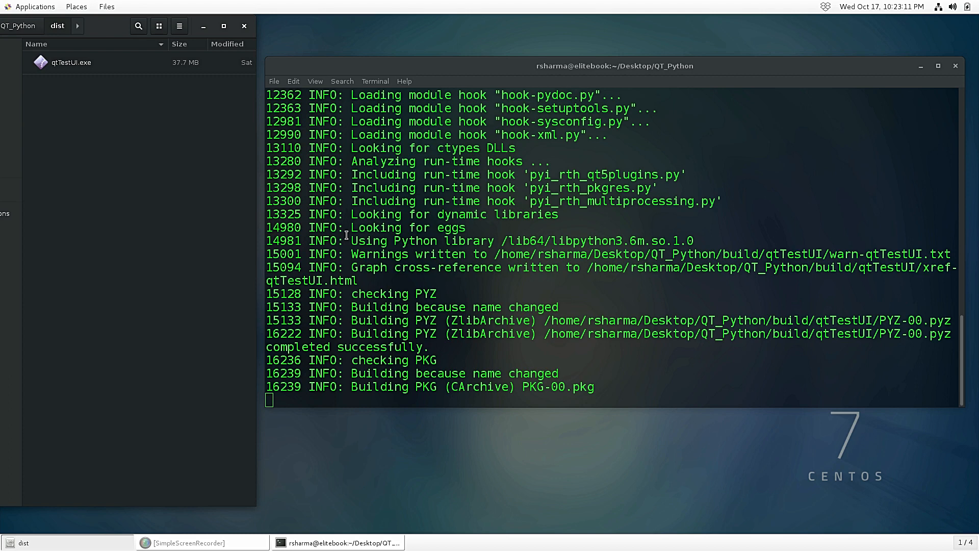
mouse_move(500, 364)
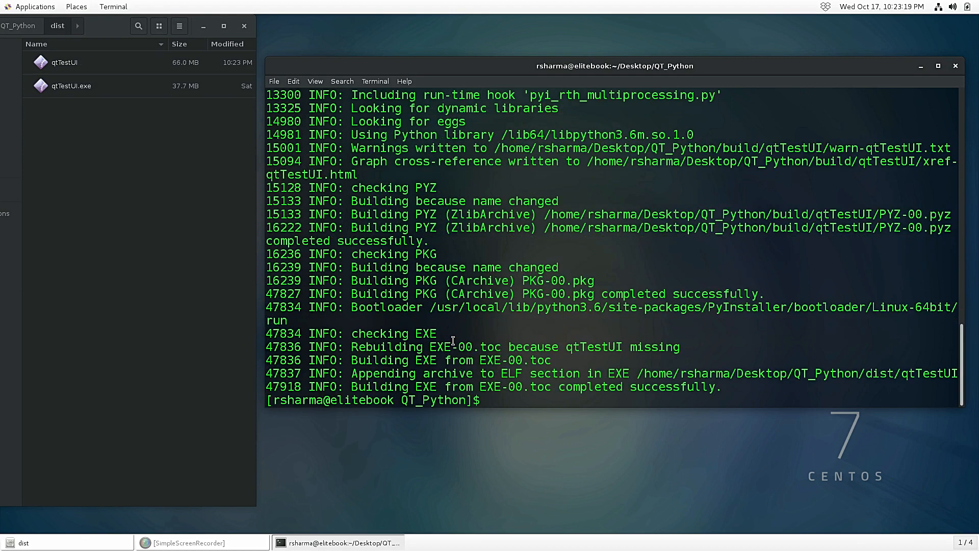
mouse_move(431, 380)
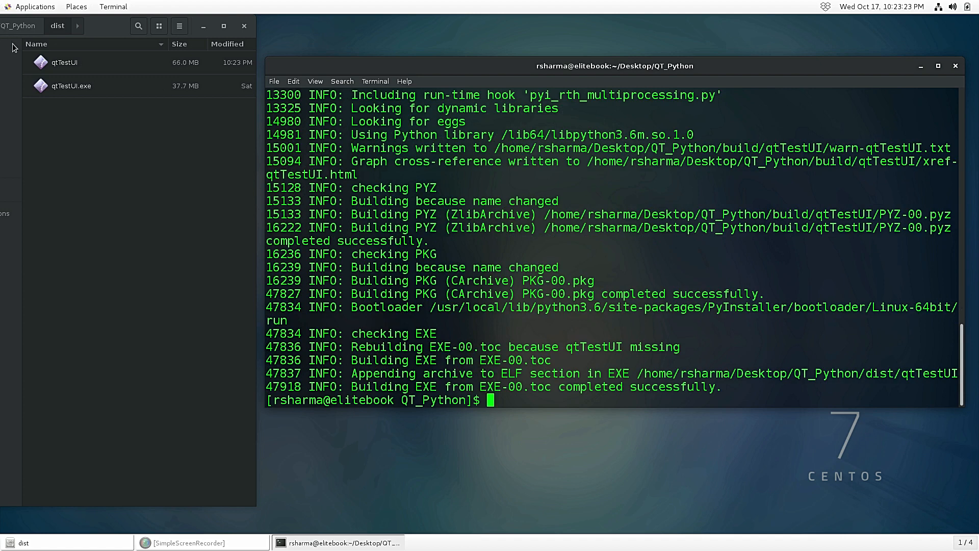
mouse_move(80, 67)
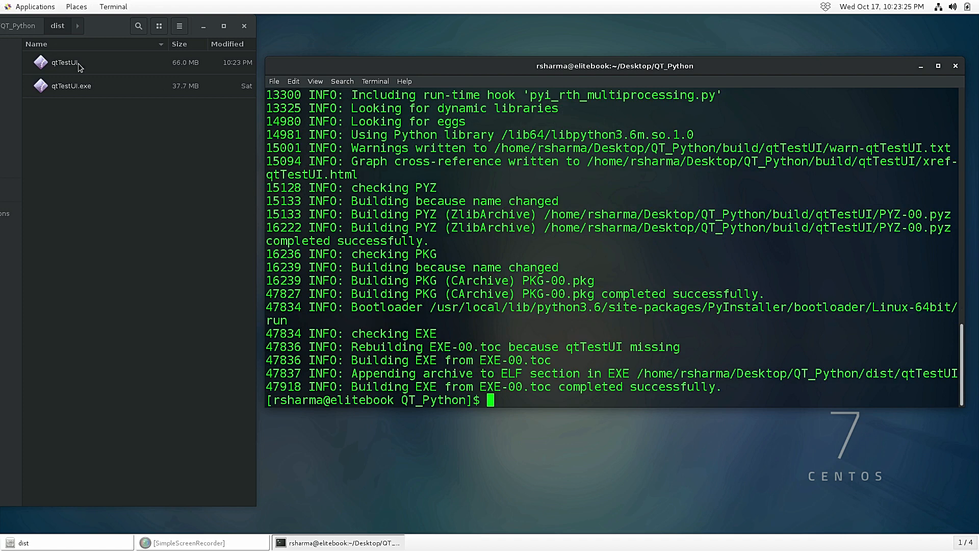
Select the new 66.0 MB qtTestUI executable in dist after the build completes.
left_click(64, 62)
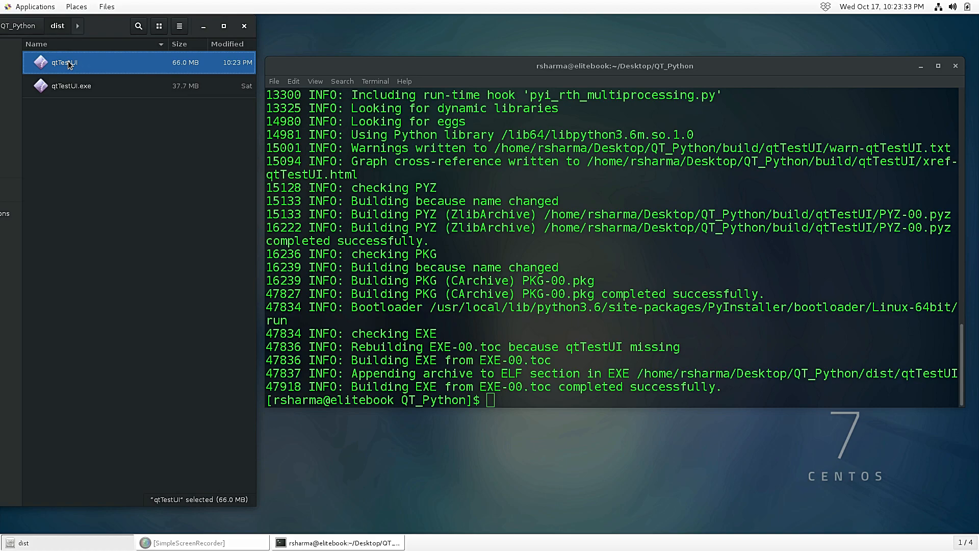
Launch the built qtTestUI, move and maximize its window, then close it.
double_click(62, 62)
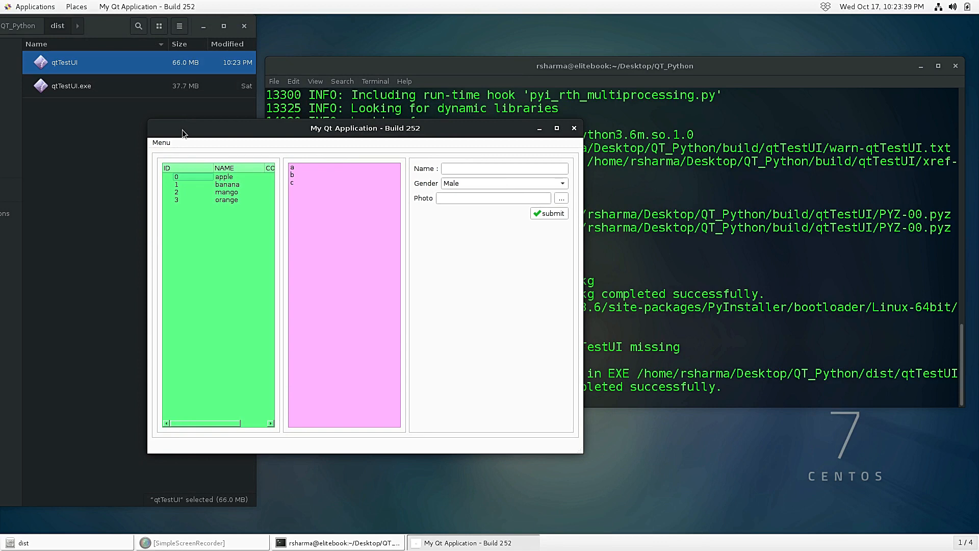
left_click_drag(365, 127, 349, 138)
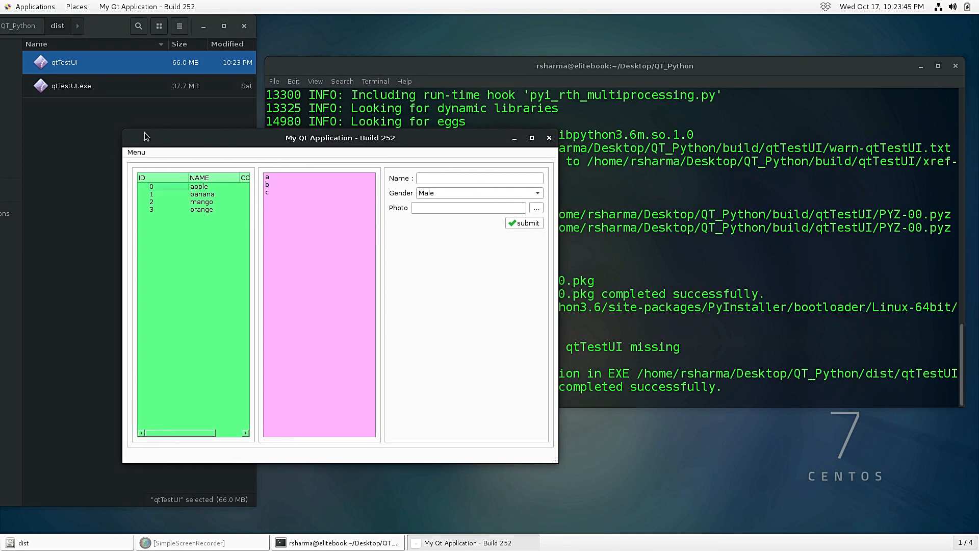
mouse_move(164, 136)
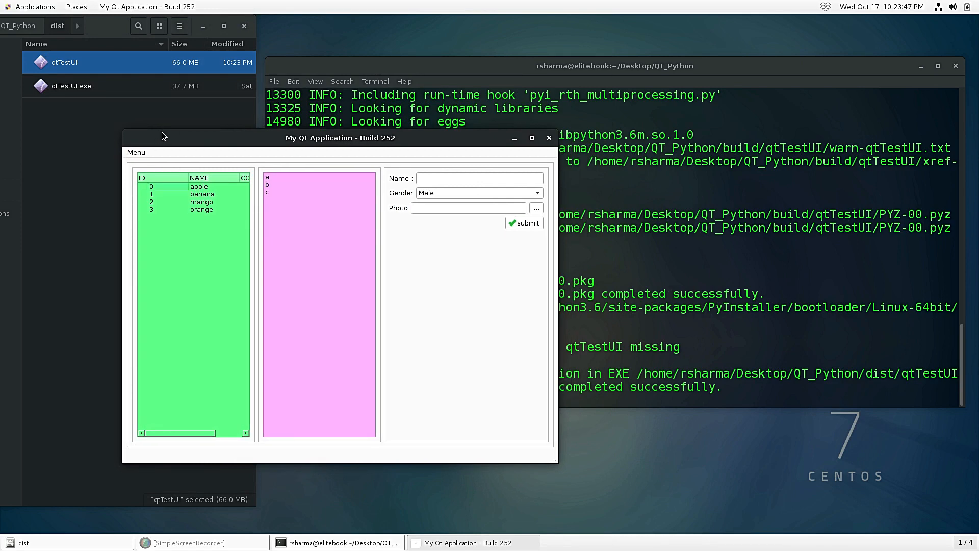
mouse_move(151, 81)
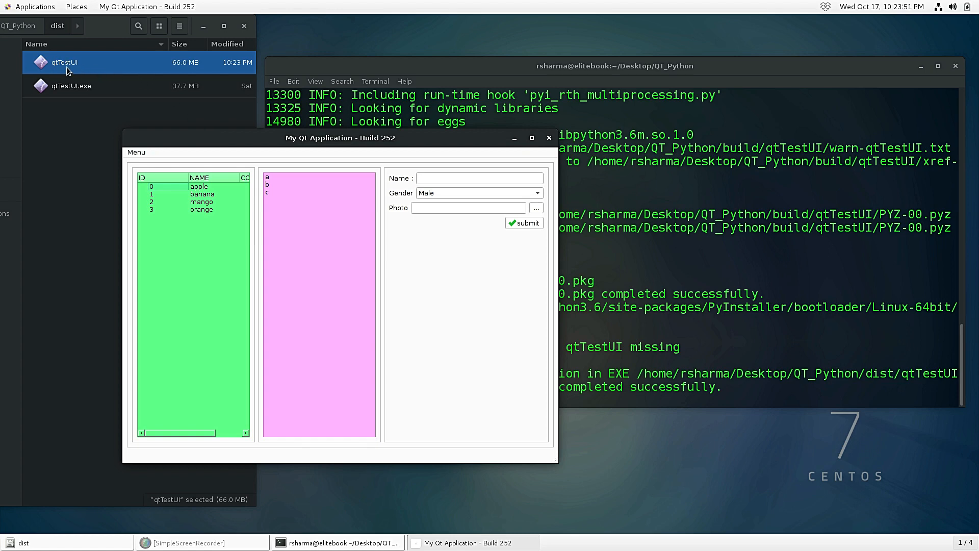
left_click(548, 137)
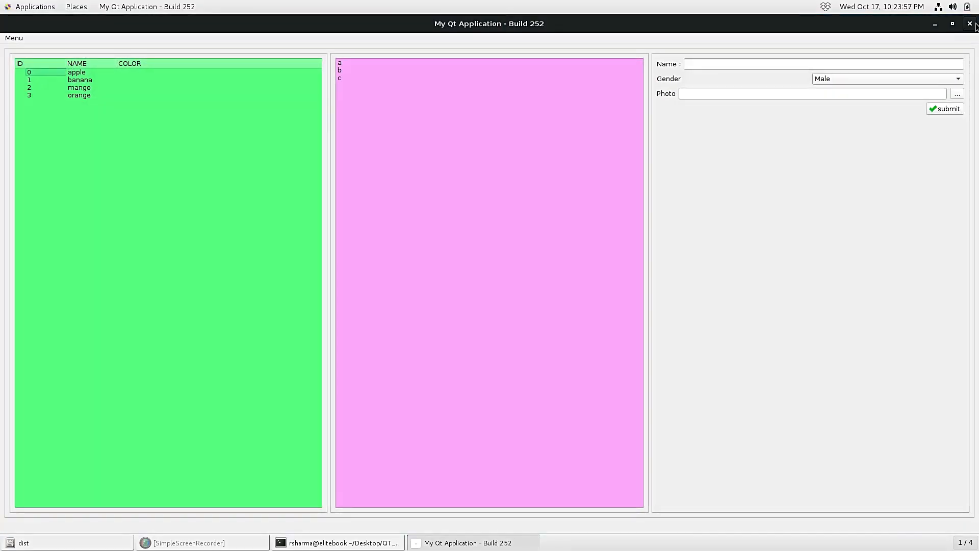
left_click(969, 24)
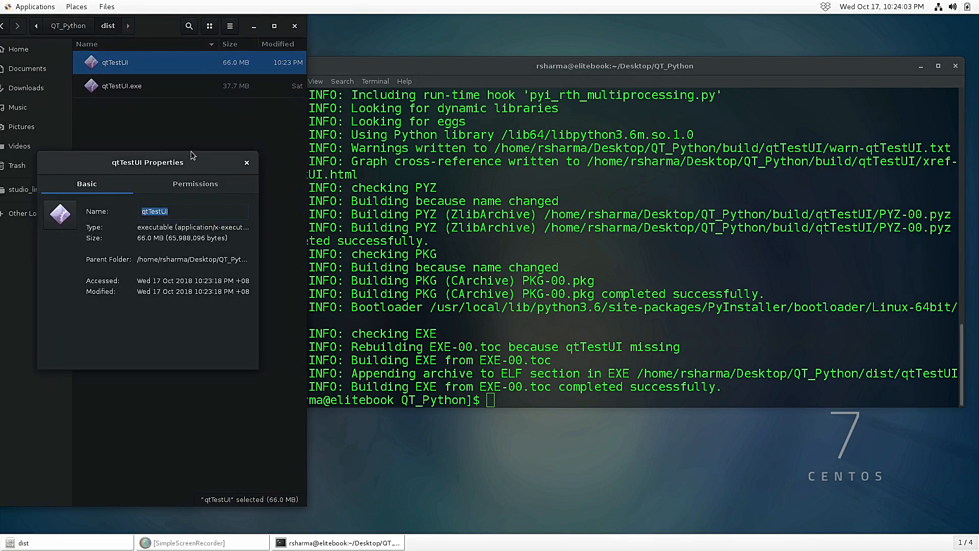
Check on the Permissions tab that qtTestUI may execute as a program.
left_click(195, 184)
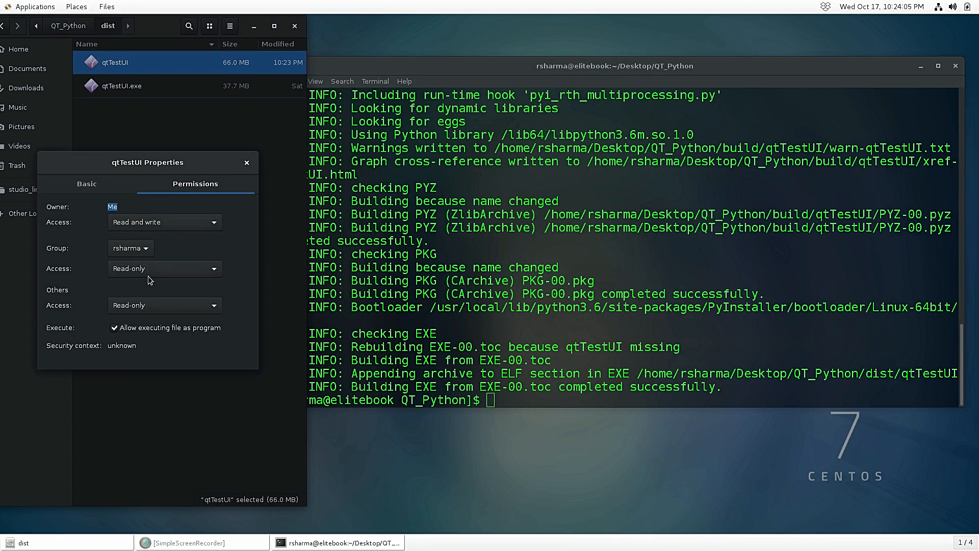
mouse_move(185, 332)
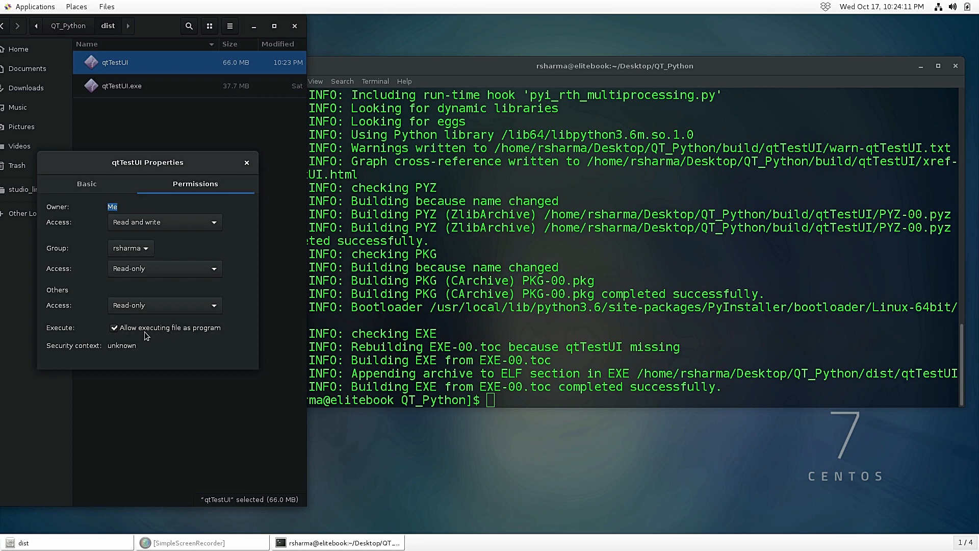
mouse_move(264, 159)
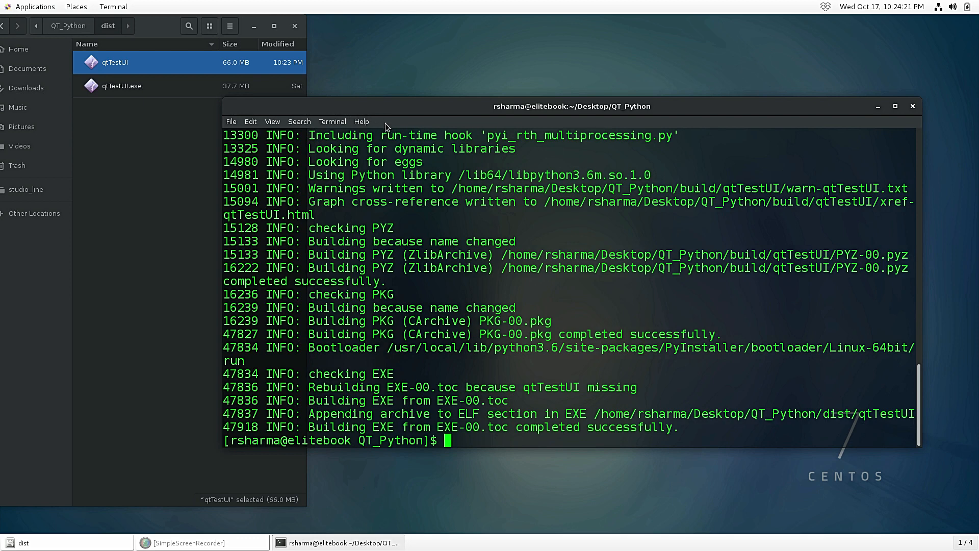
mouse_move(478, 296)
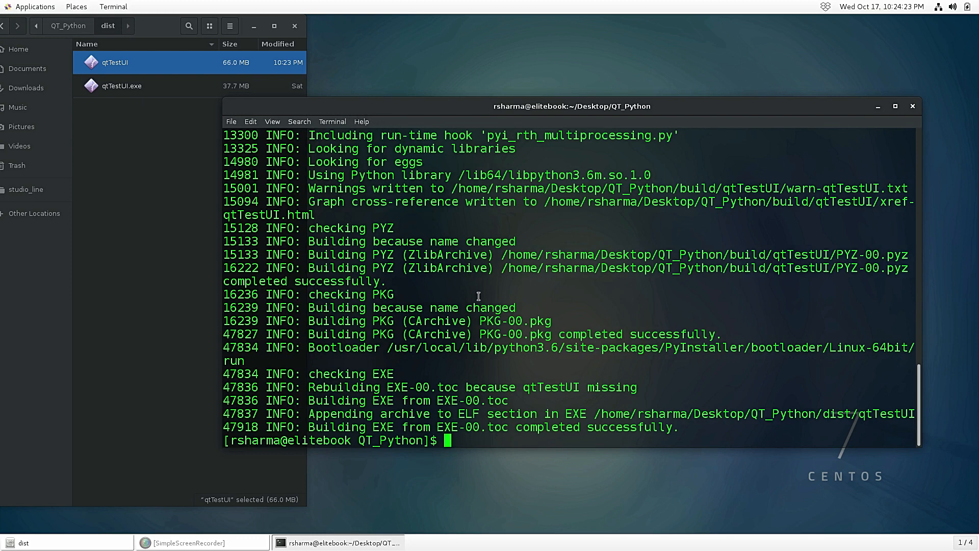